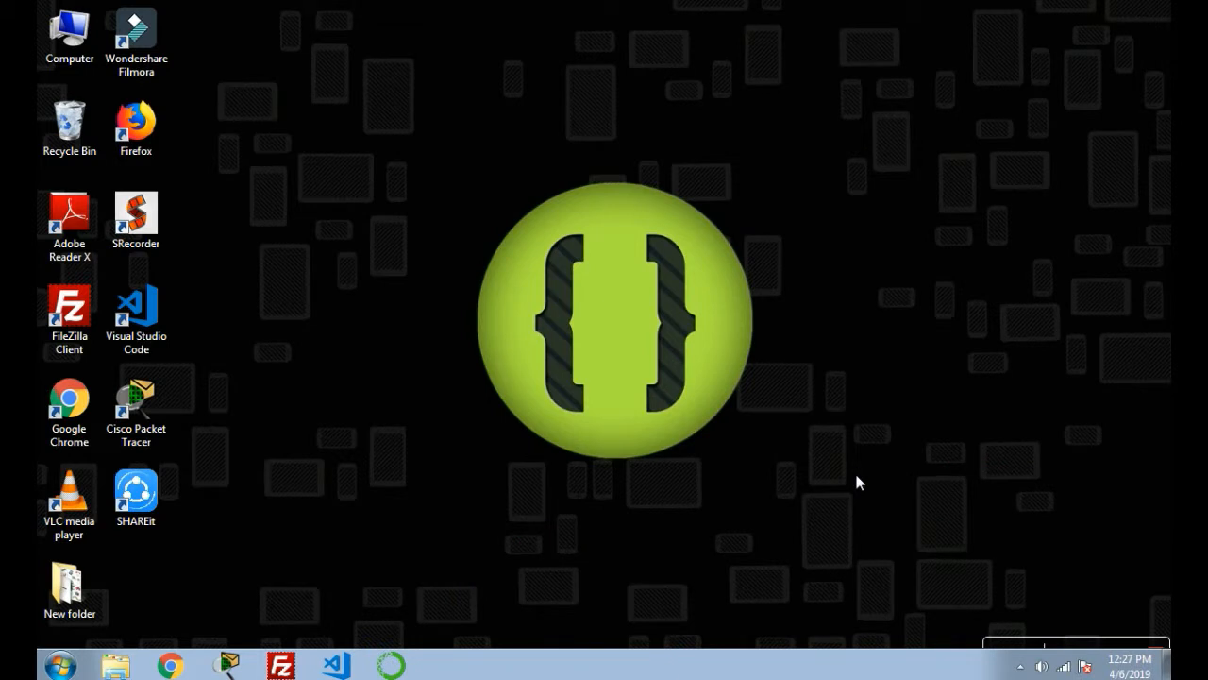
Step: Search 'cmd' from the Start menu to get a Command Prompt ready
text(cmd)
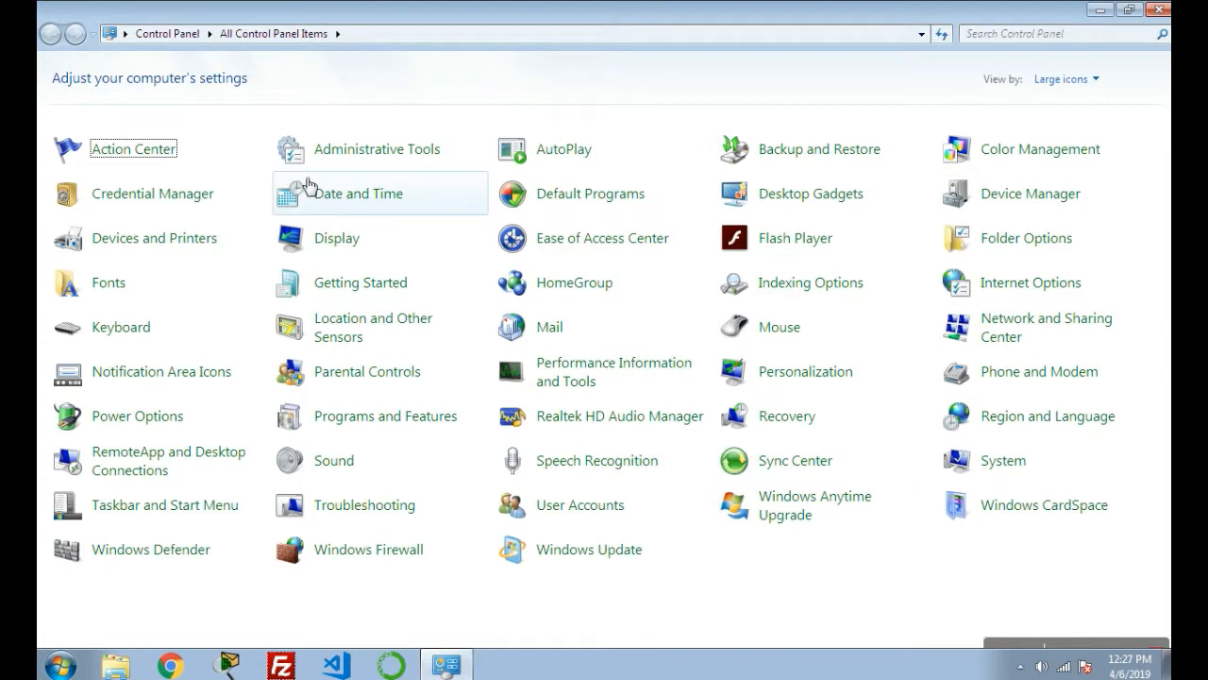
mouse_move(389, 326)
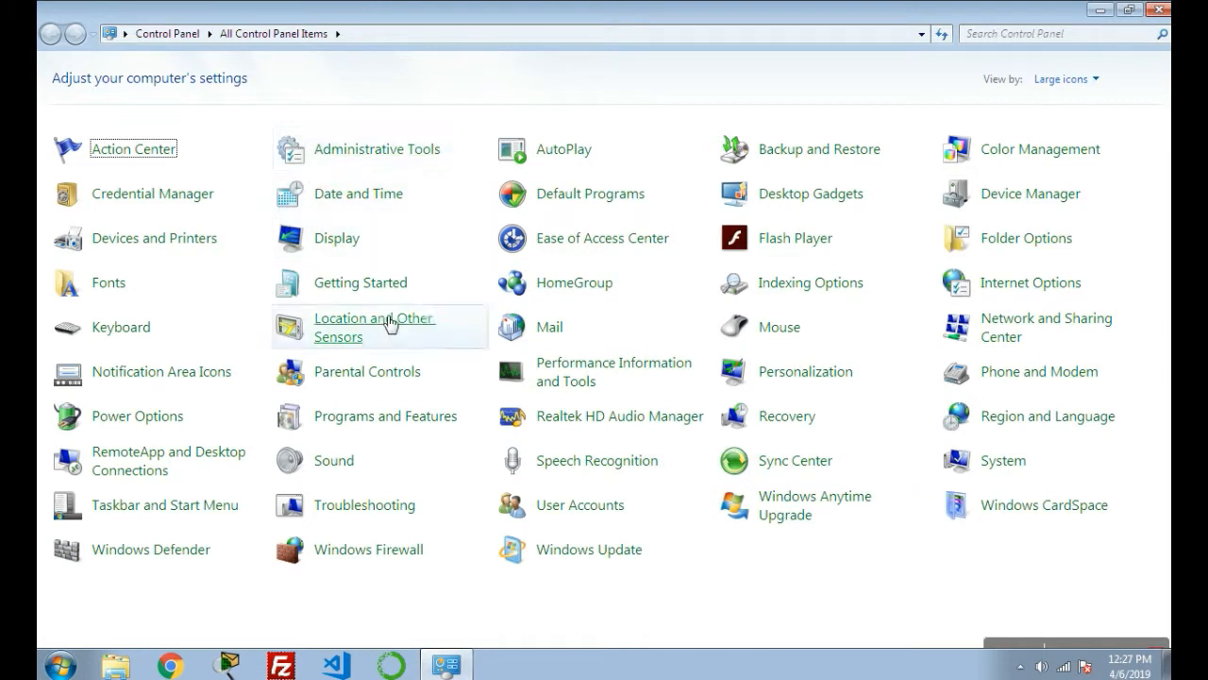
mouse_move(385, 416)
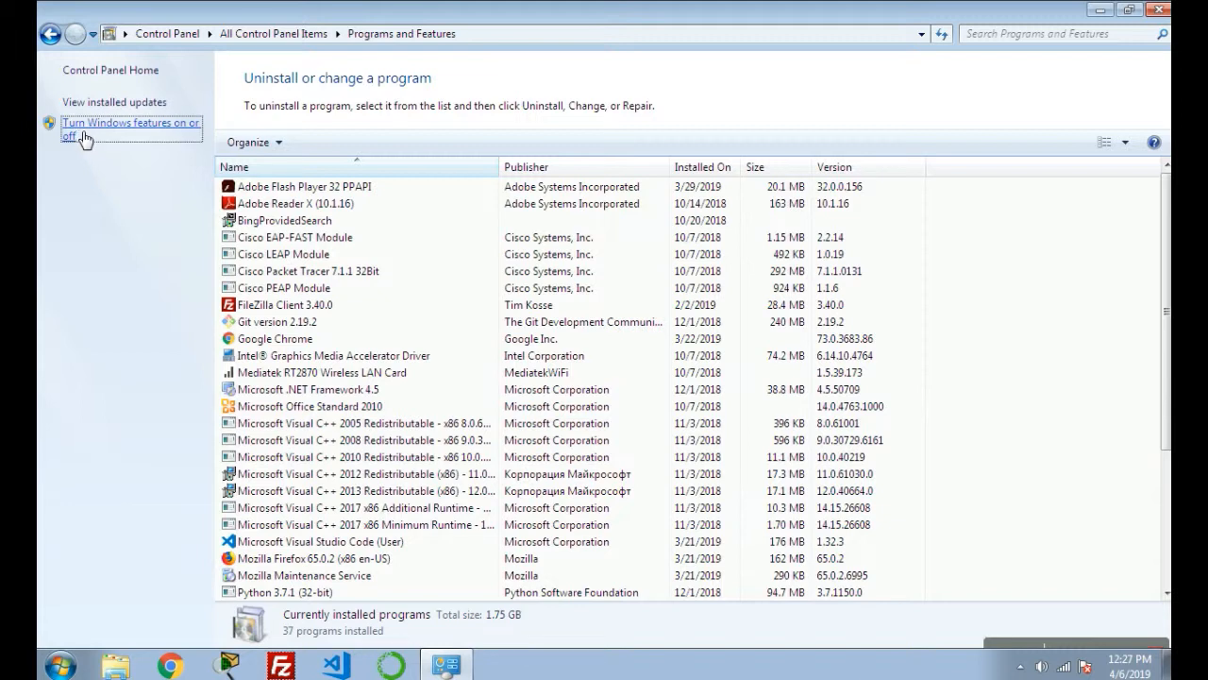
Step: Enable the Internet Information Services feature with its FTP Server component and apply
click(131, 128)
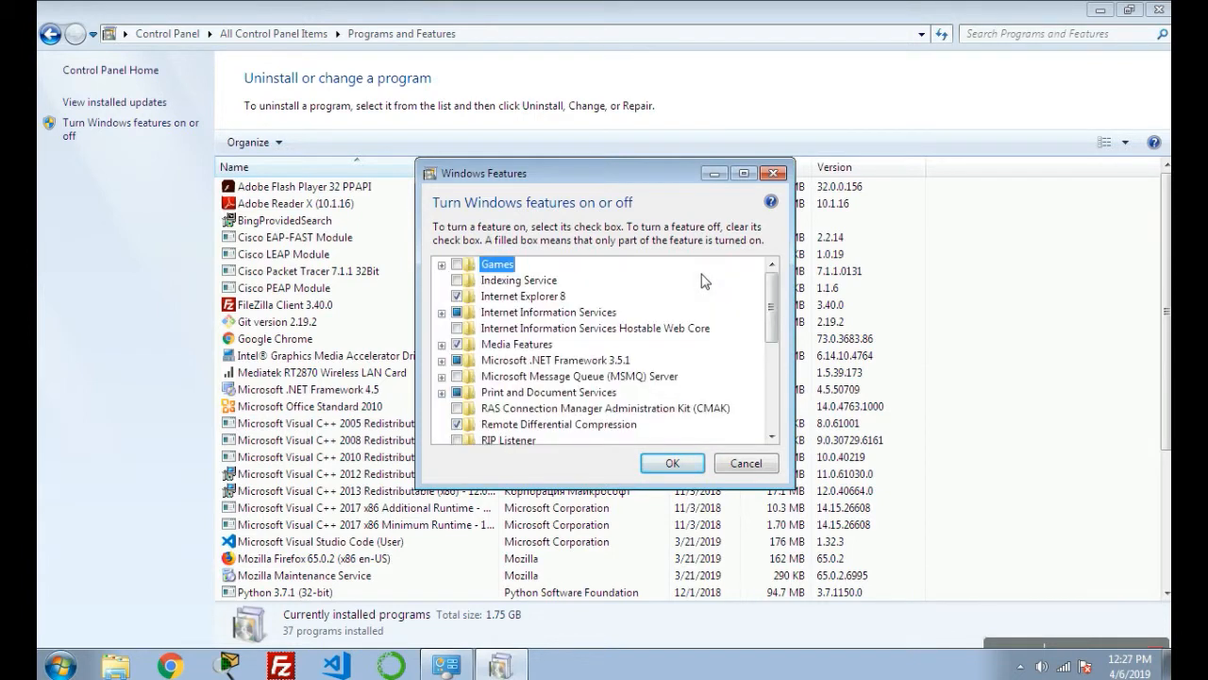
scroll(down, 3)
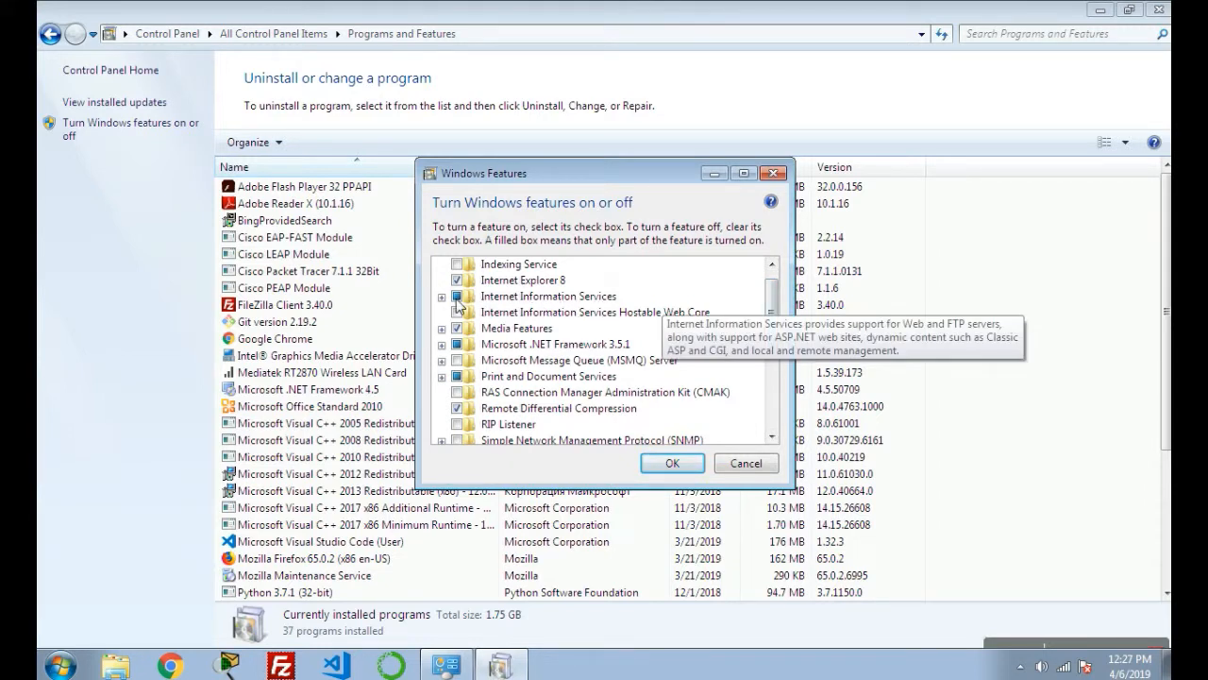
click(441, 294)
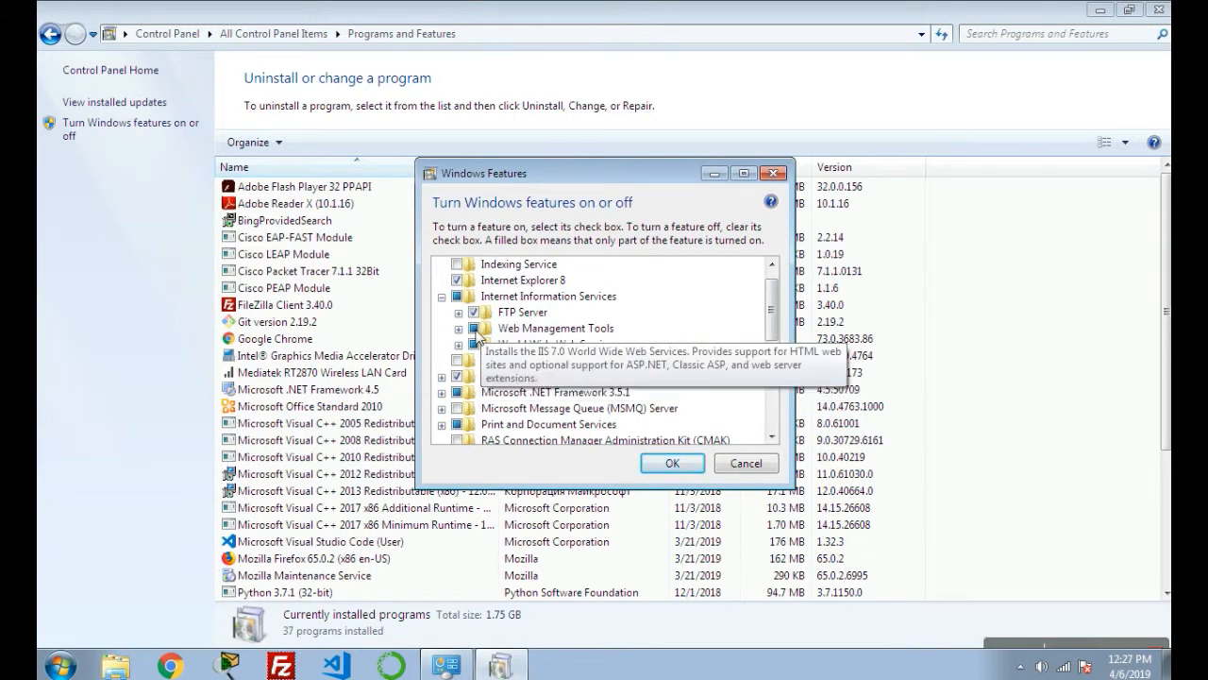
click(745, 462)
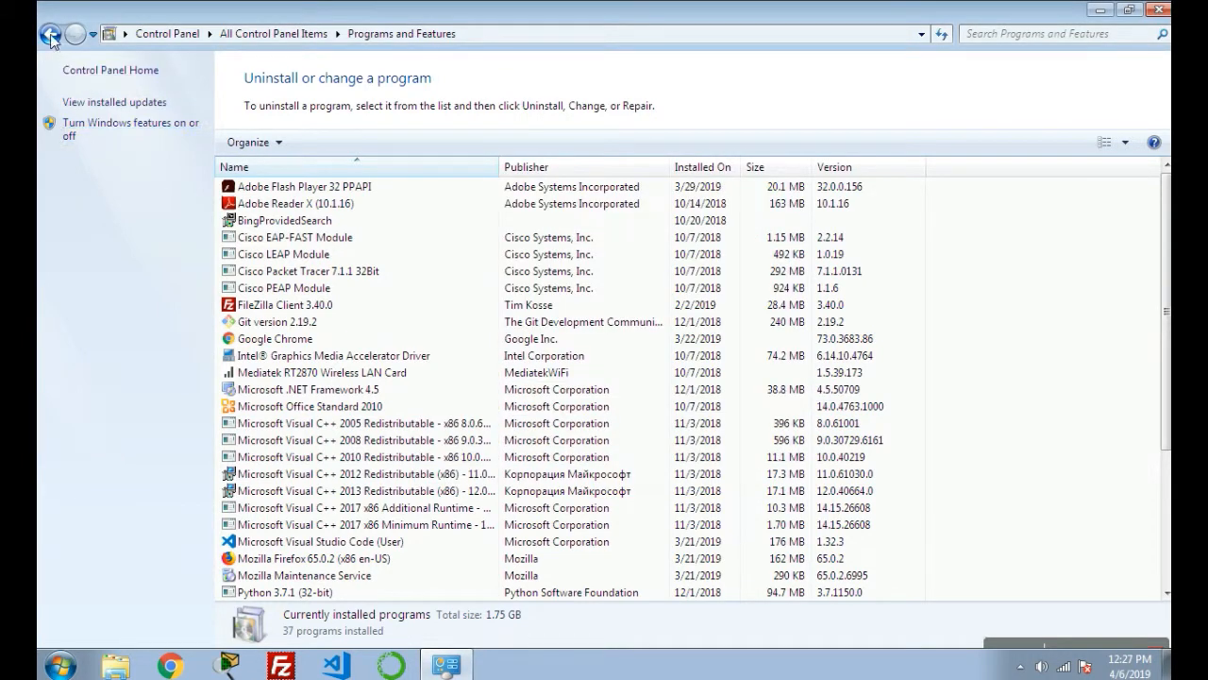
Step: Launch IIS Manager from Administrative Tools in Control Panel
click(49, 34)
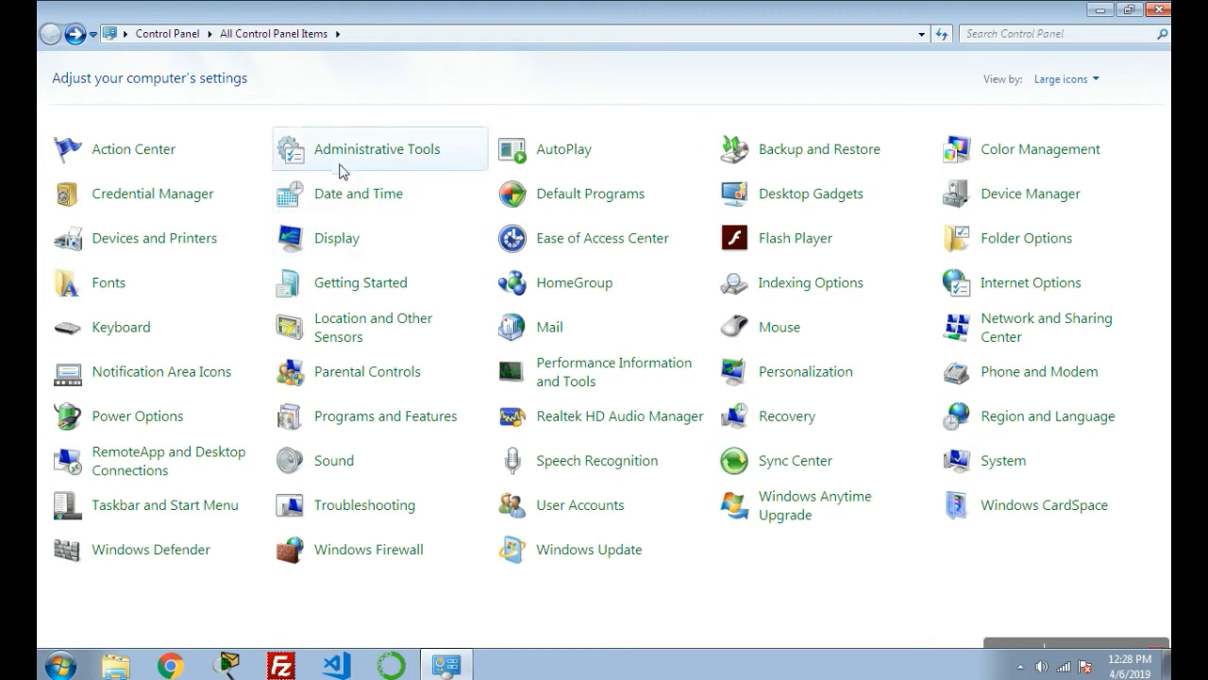
mouse_move(355, 160)
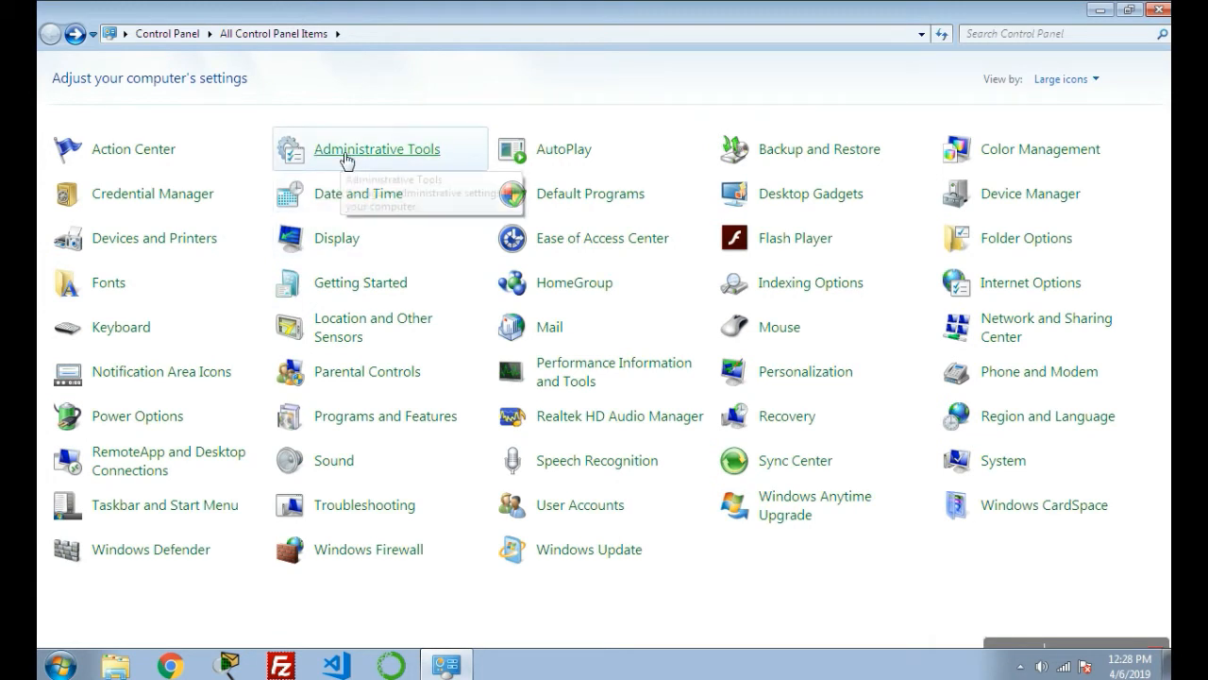
double_click(377, 147)
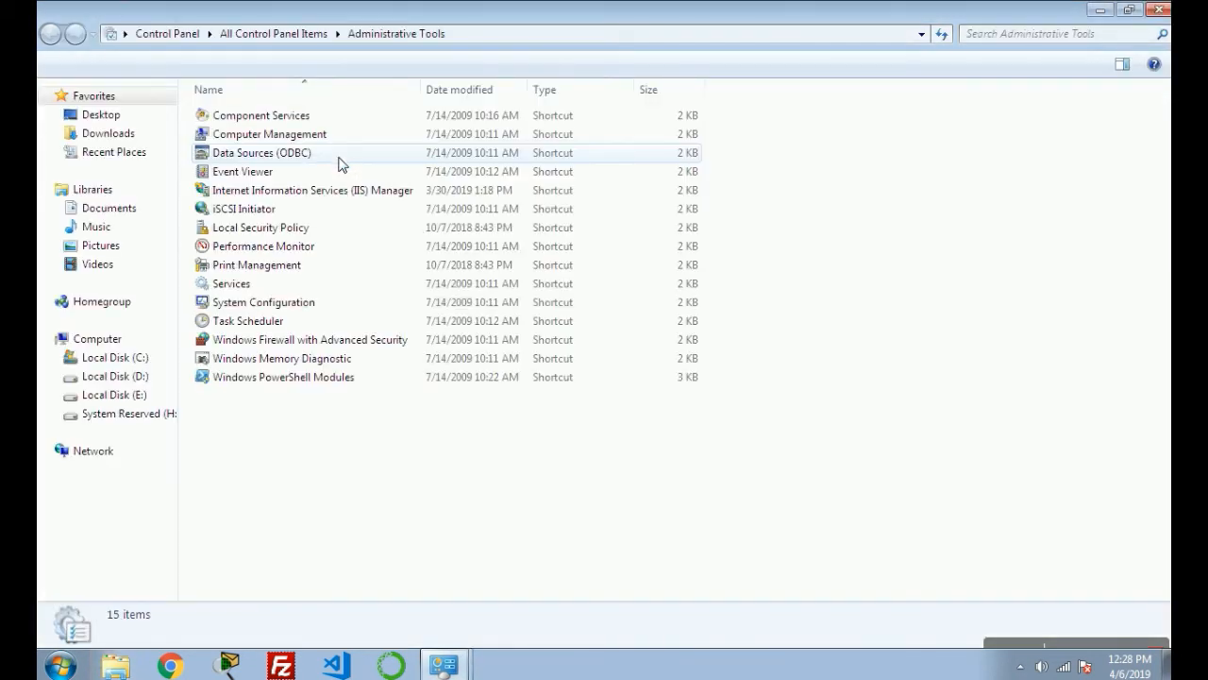
click(313, 189)
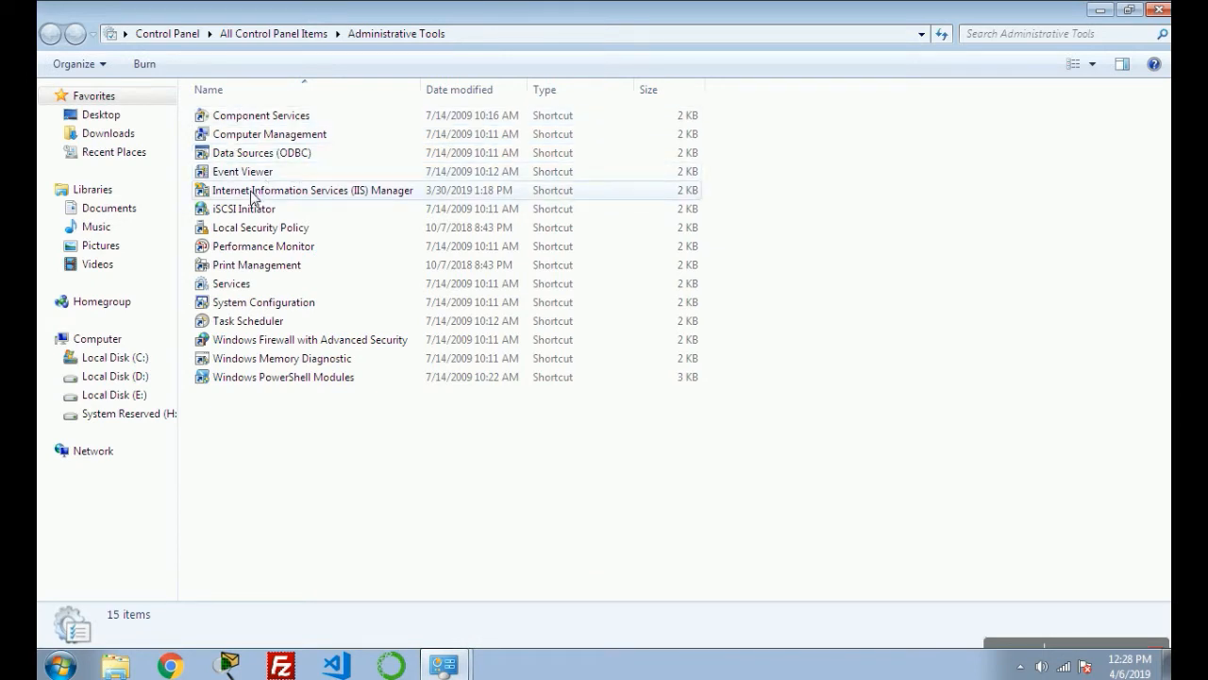
mouse_move(392, 200)
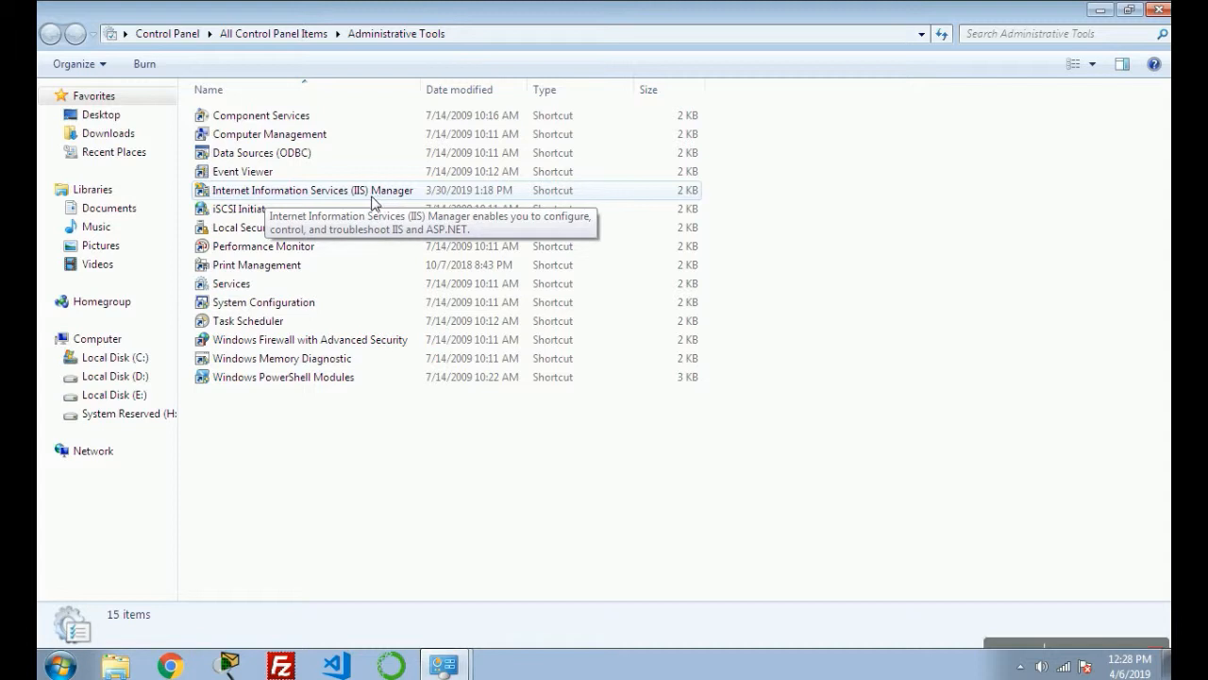
mouse_move(311, 200)
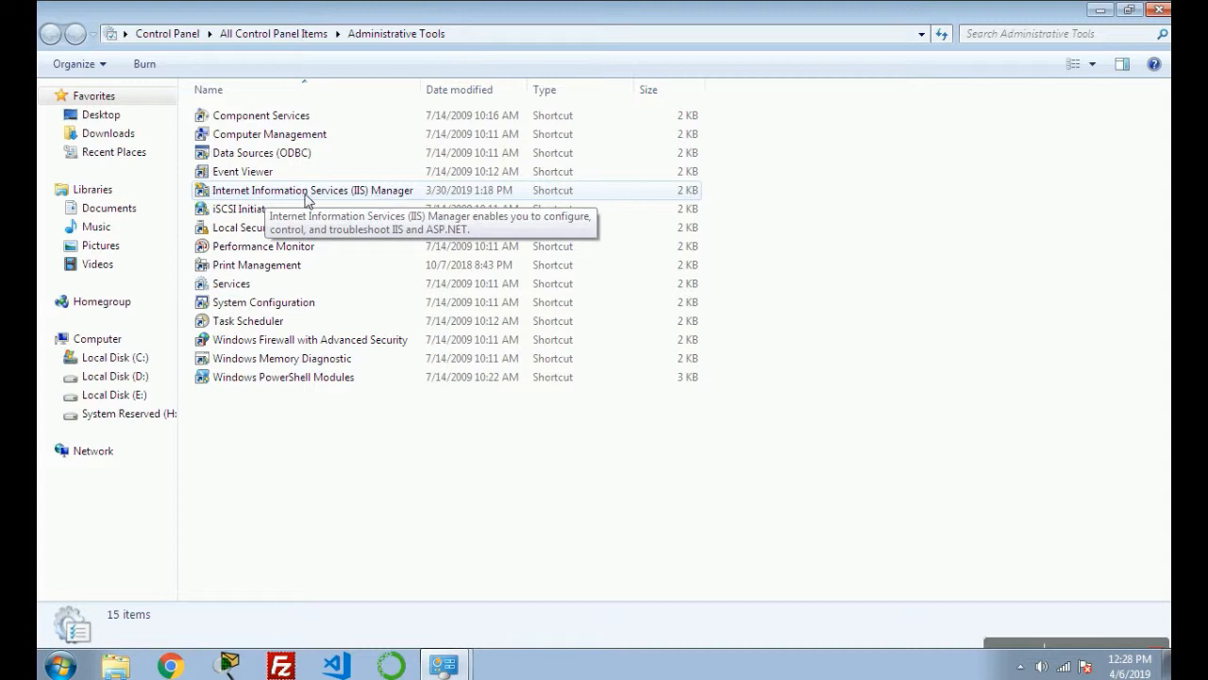
click(313, 189)
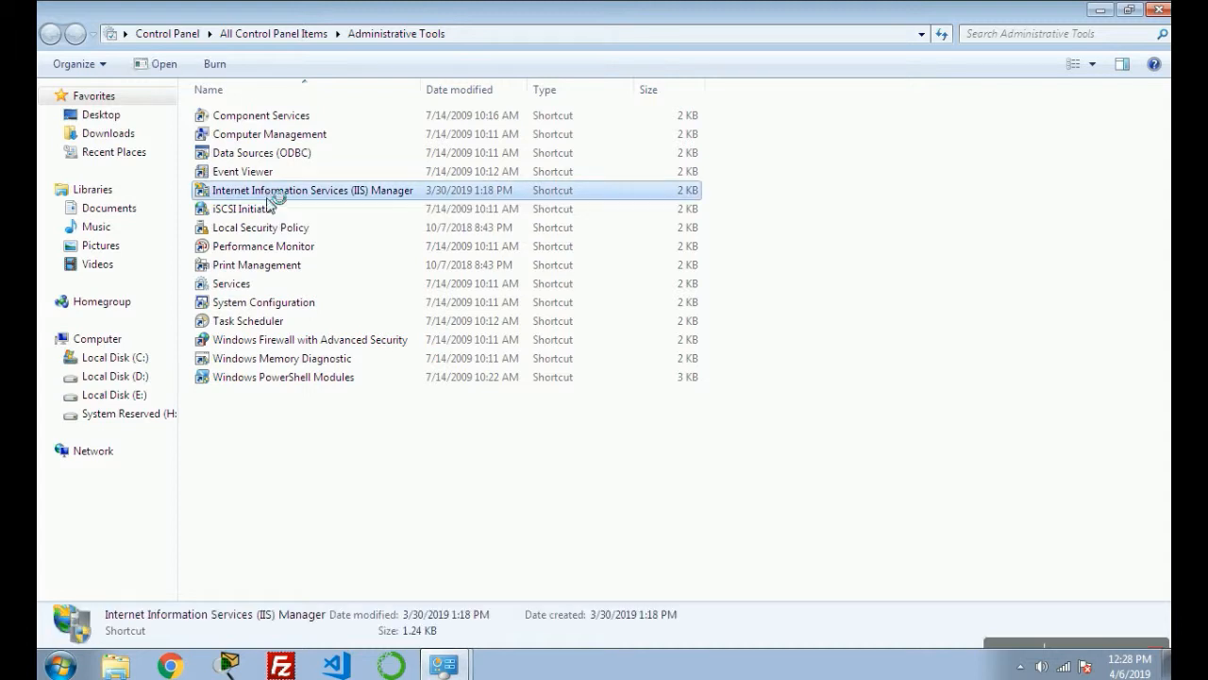
double_click(313, 188)
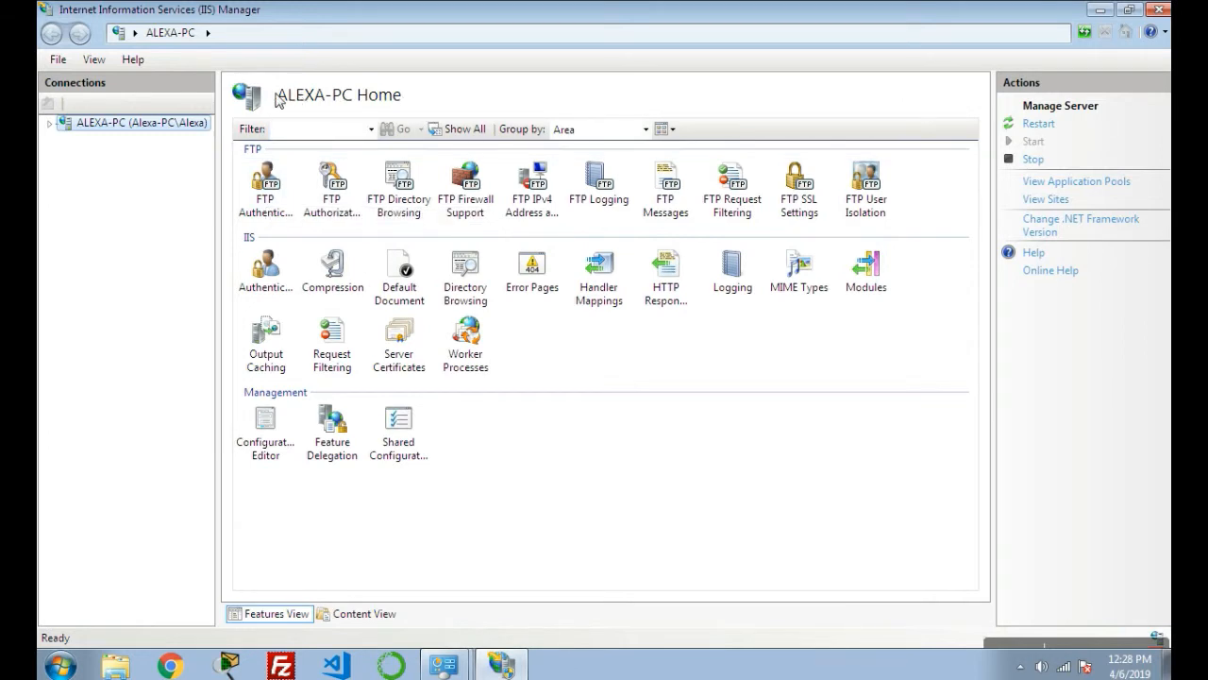
mouse_move(274, 98)
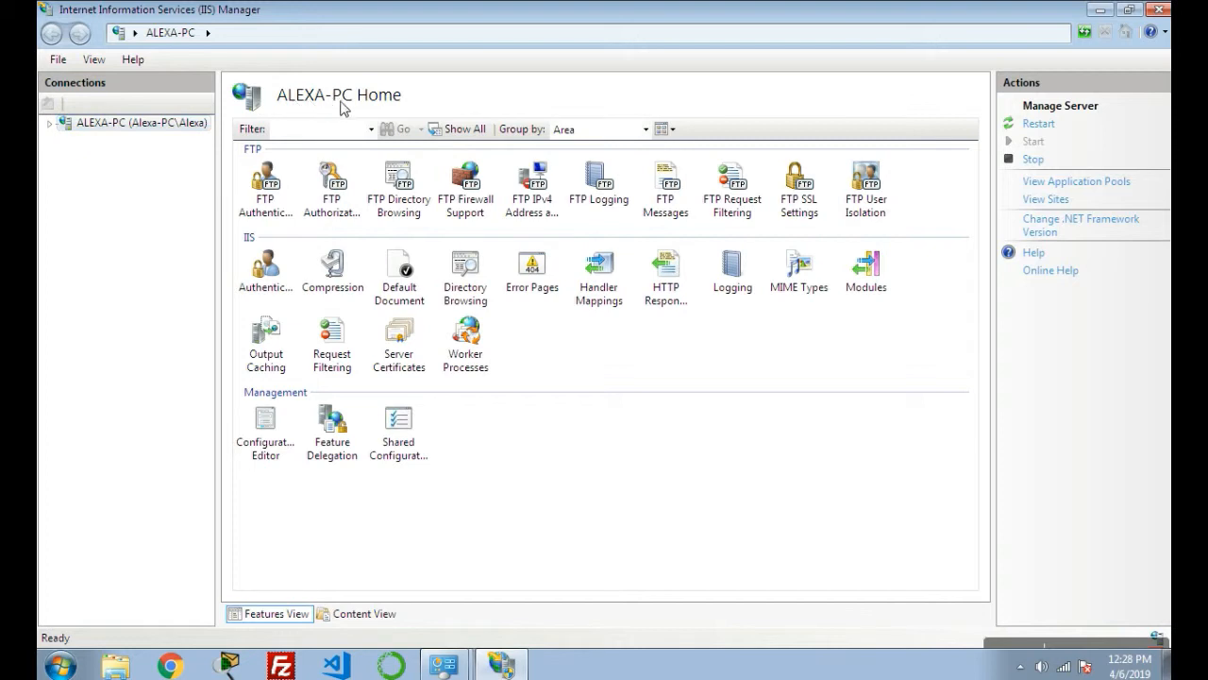
mouse_move(357, 109)
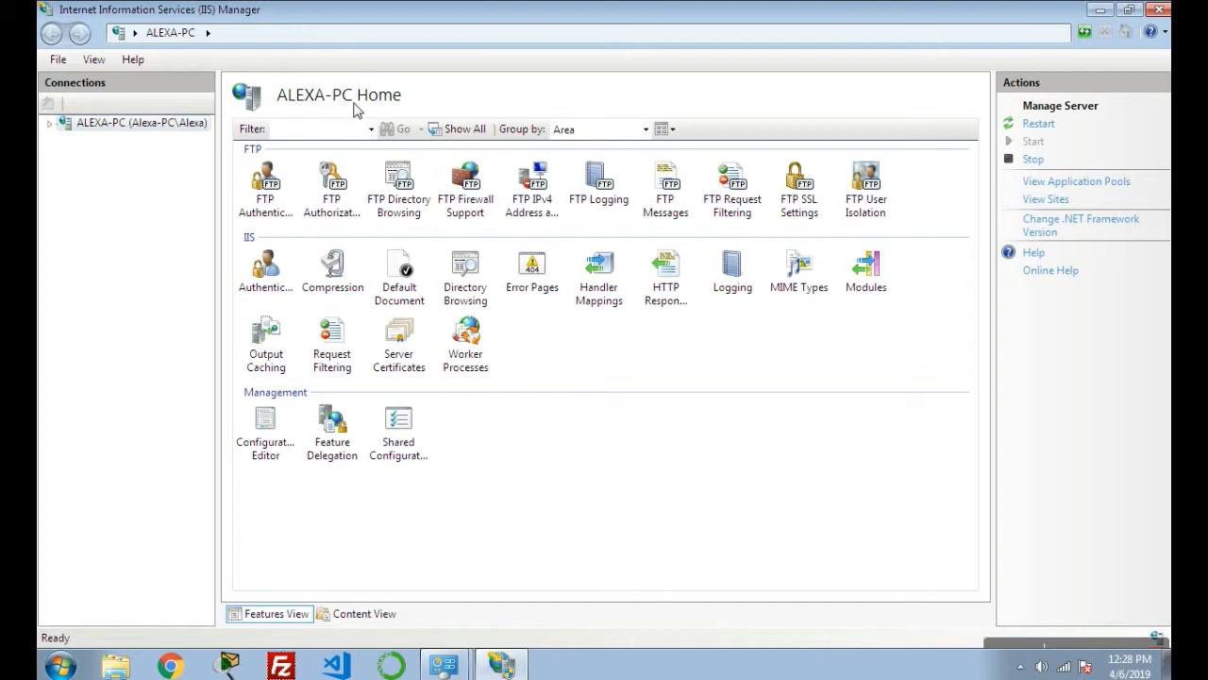
mouse_move(348, 114)
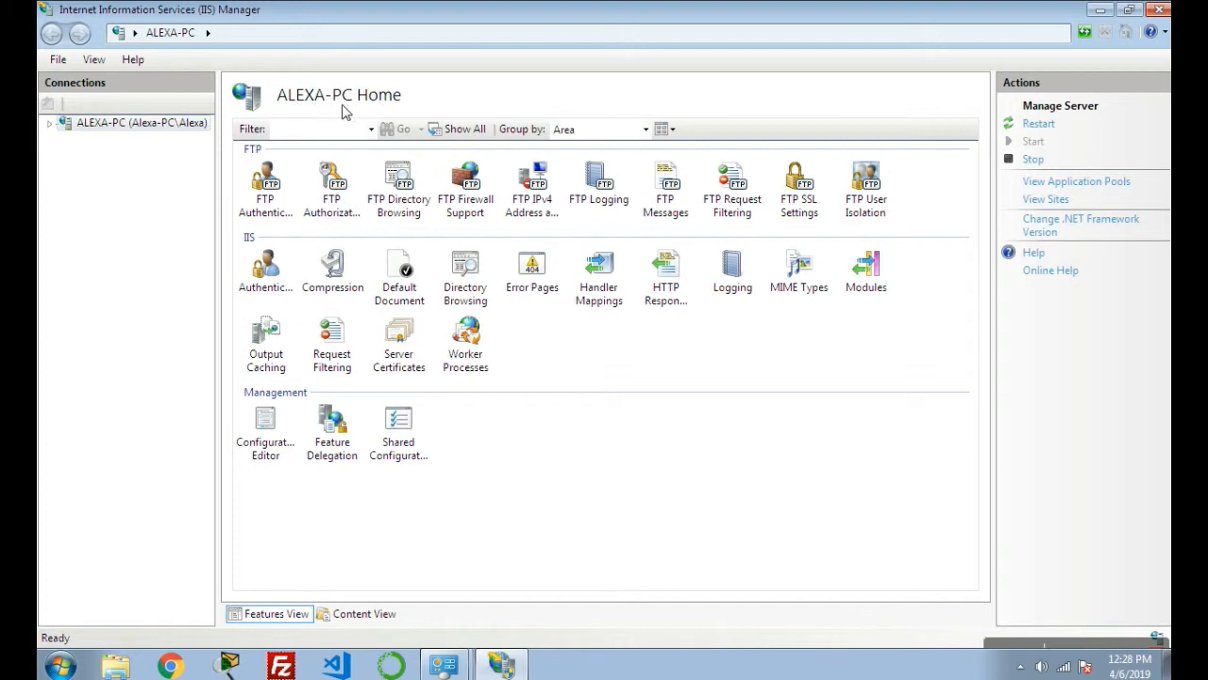
Step: Expand the ALEXA-PC server node and bring up its actions menu
click(49, 123)
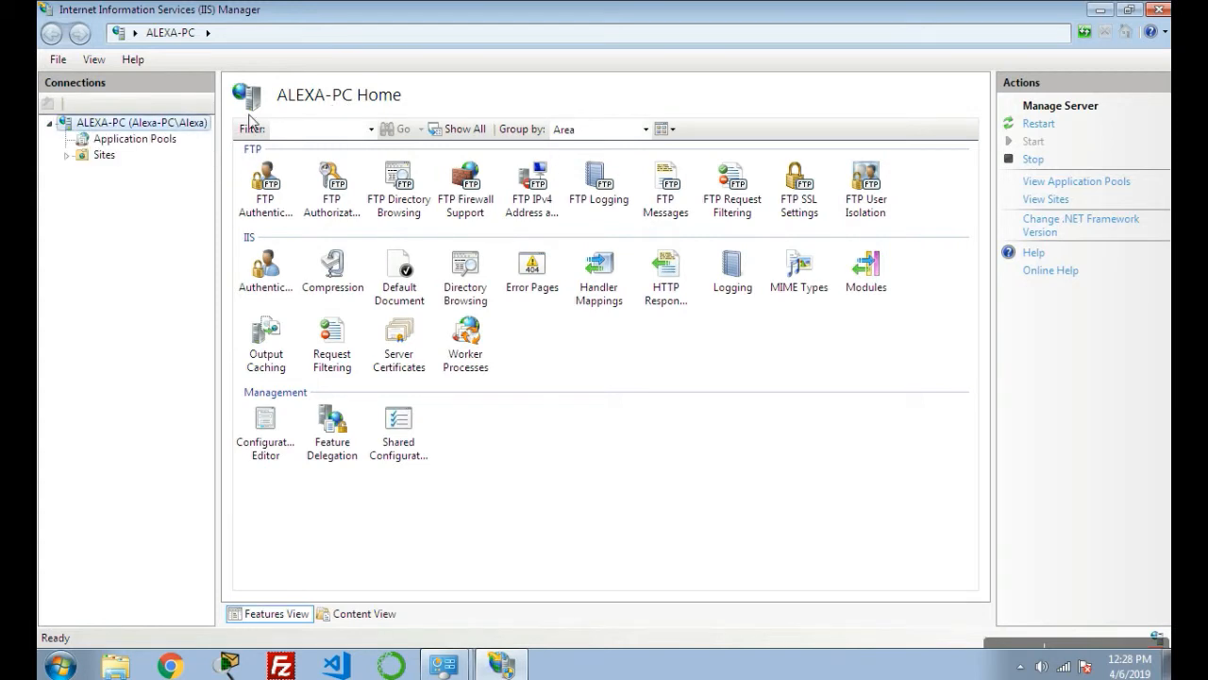
mouse_move(343, 110)
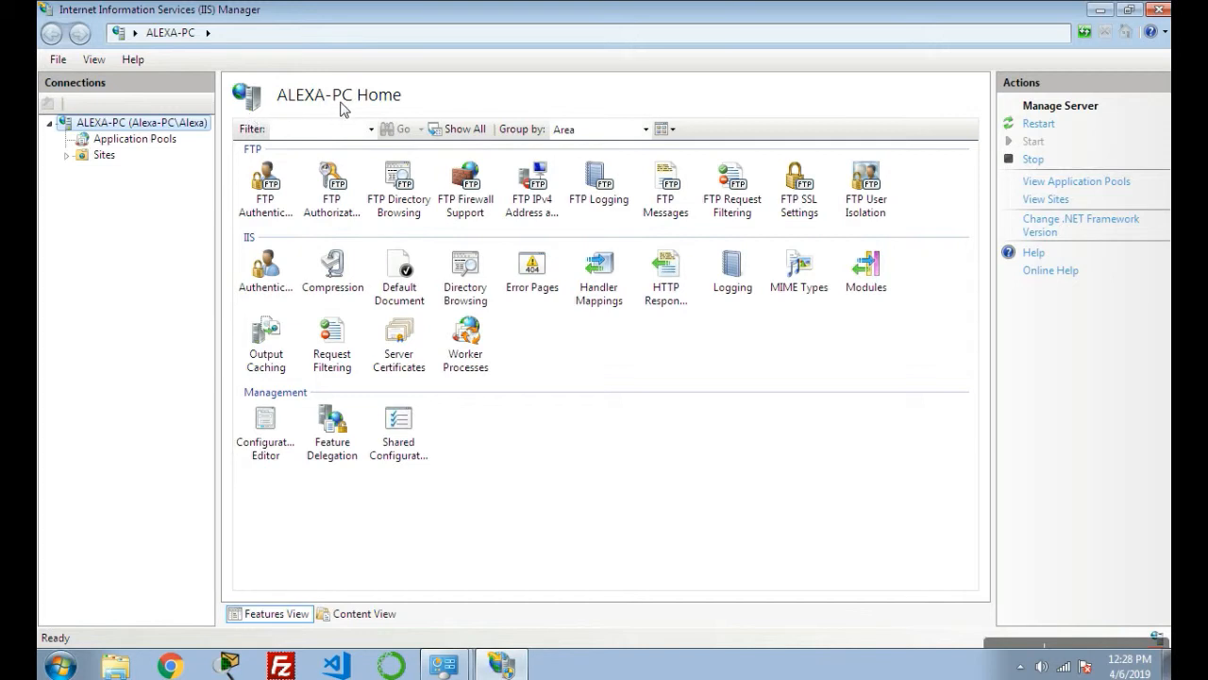
mouse_move(109, 128)
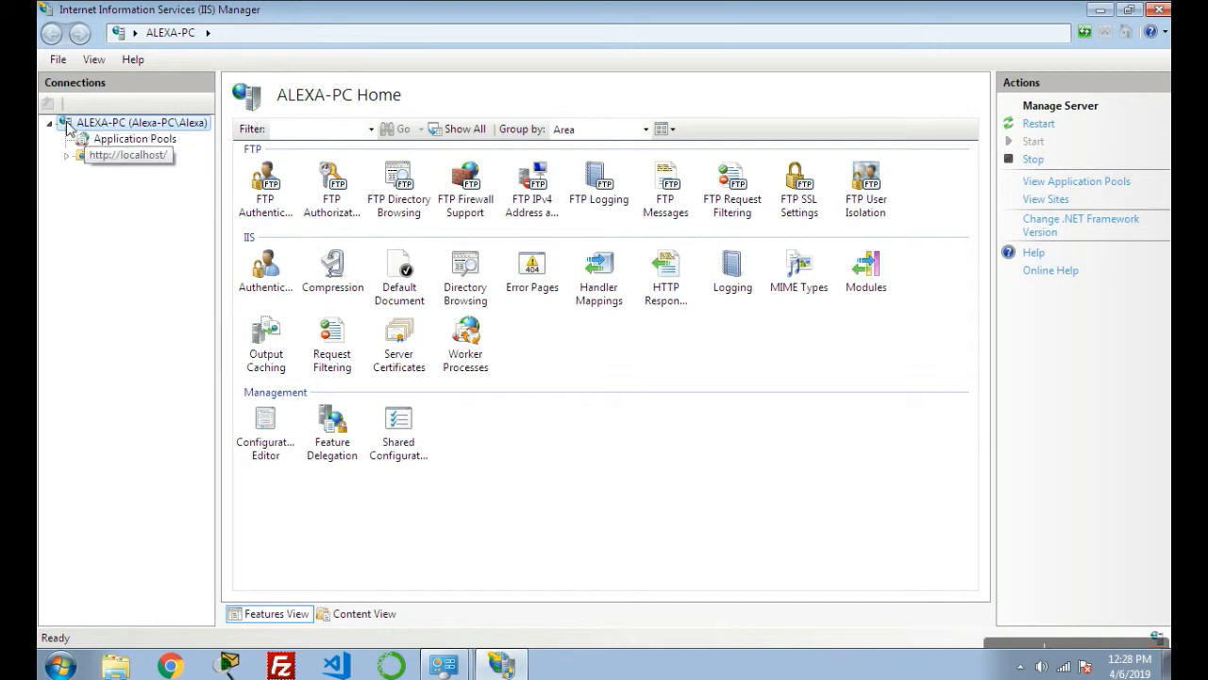
right_click(141, 123)
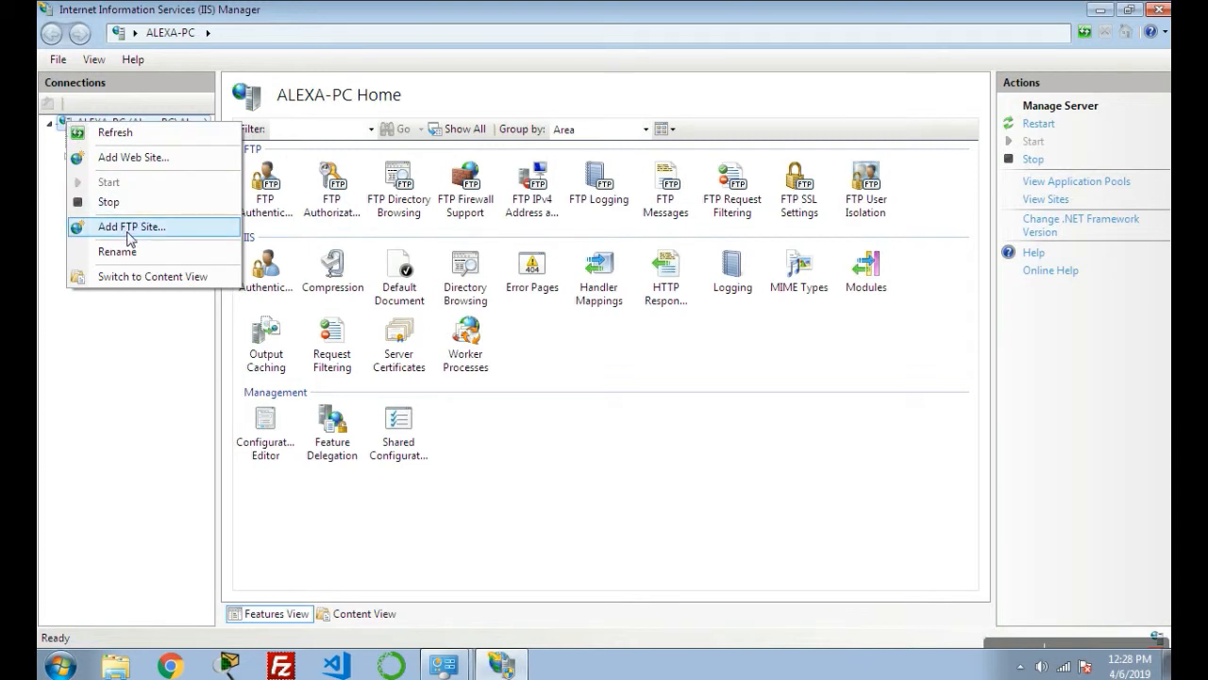
Step: Start the Add FTP Site wizard and name the site 'FTP site'
click(132, 226)
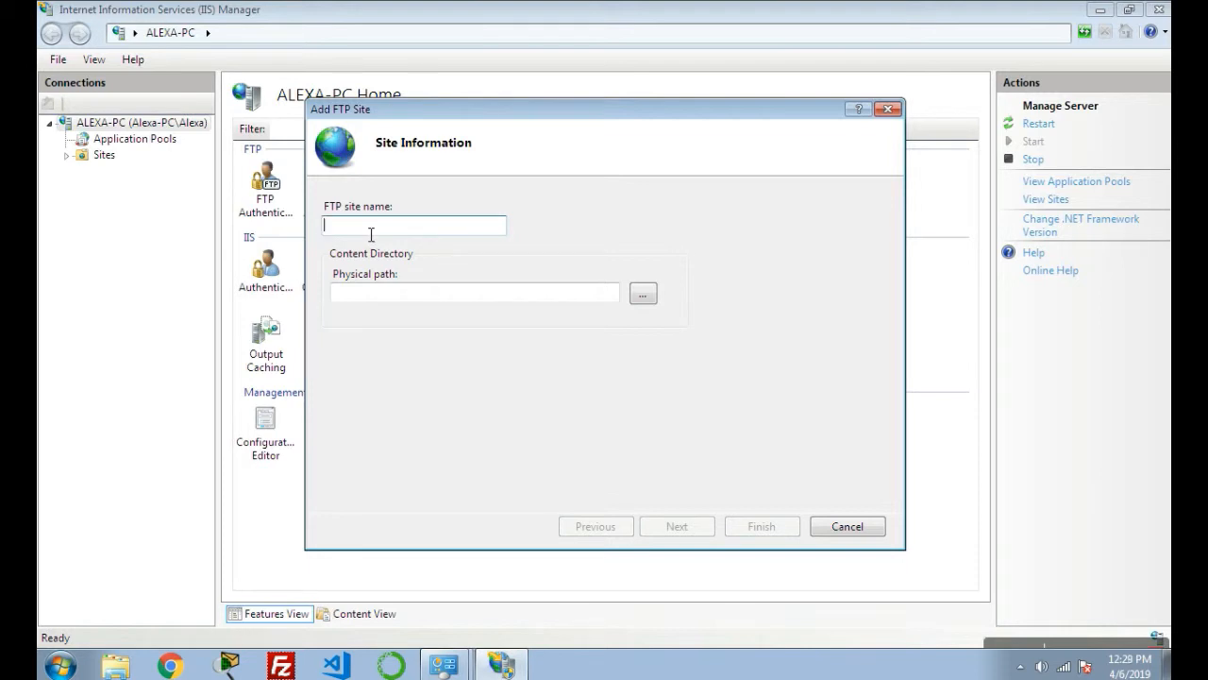
text(FTP)
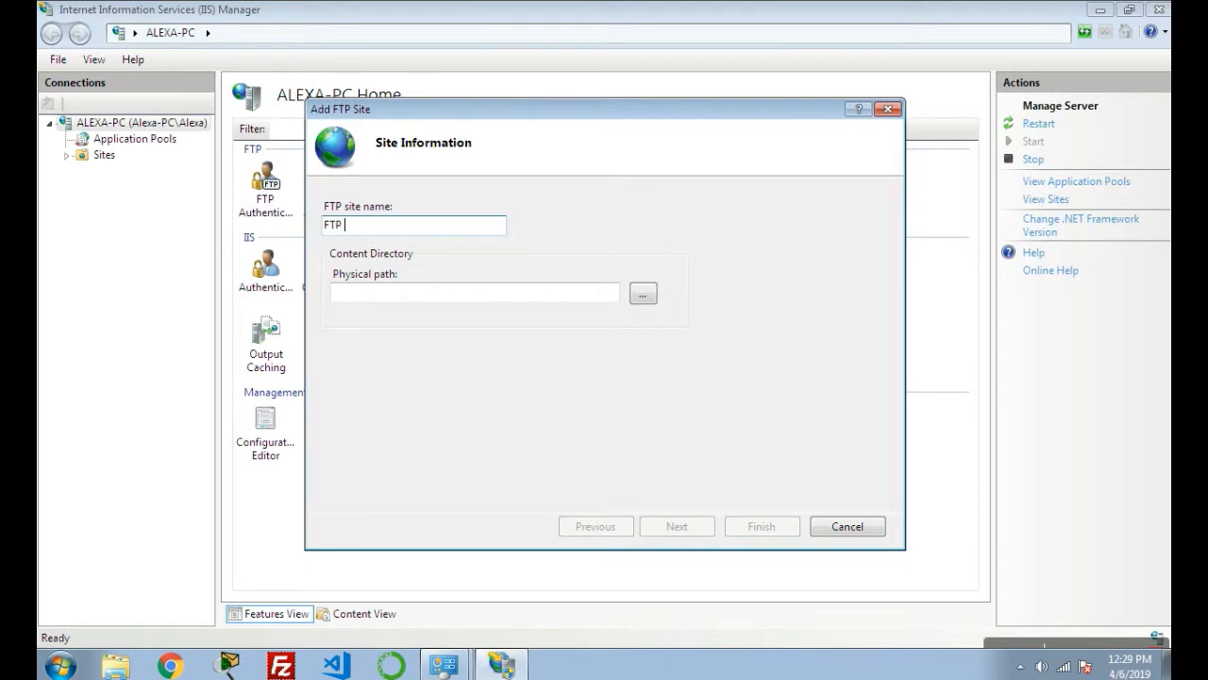
text(site)
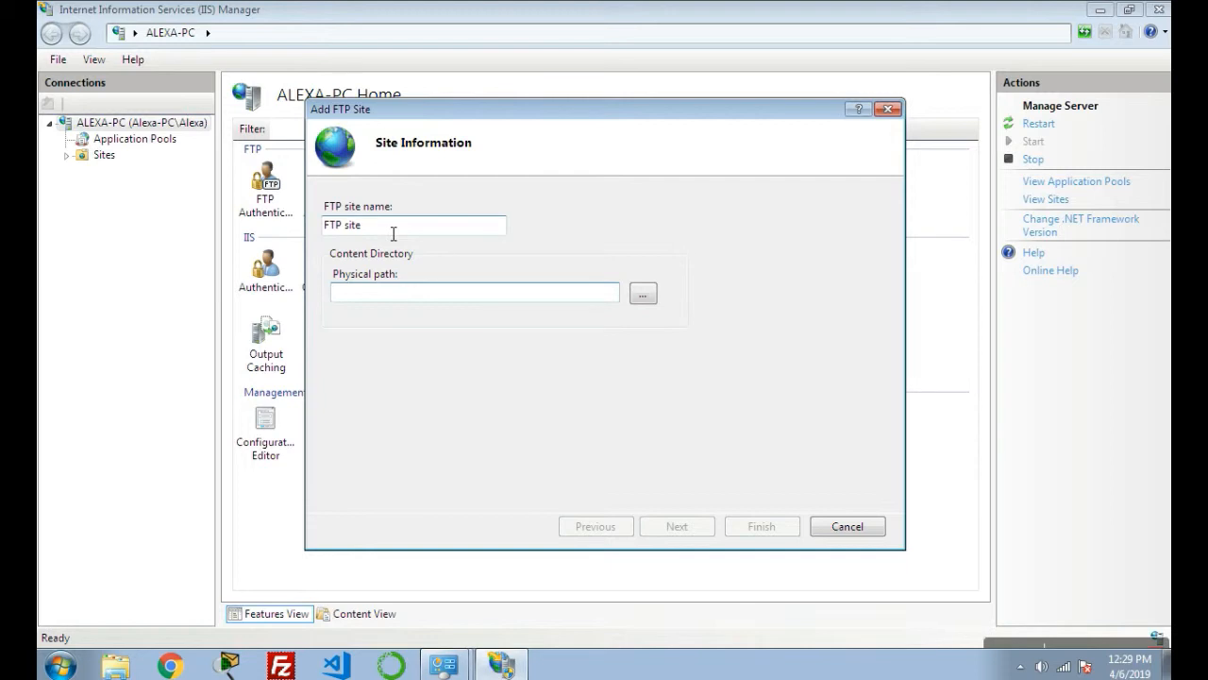
Step: Set the site's content folder to D:\test and continue to binding settings
click(475, 291)
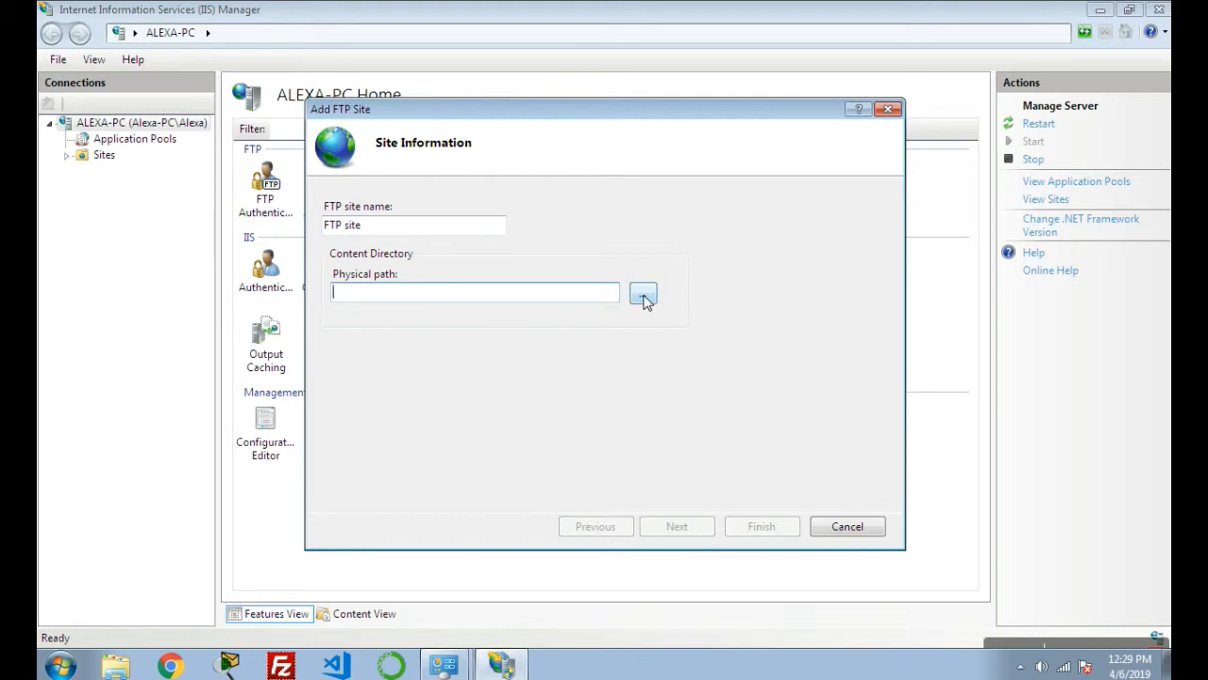
click(642, 293)
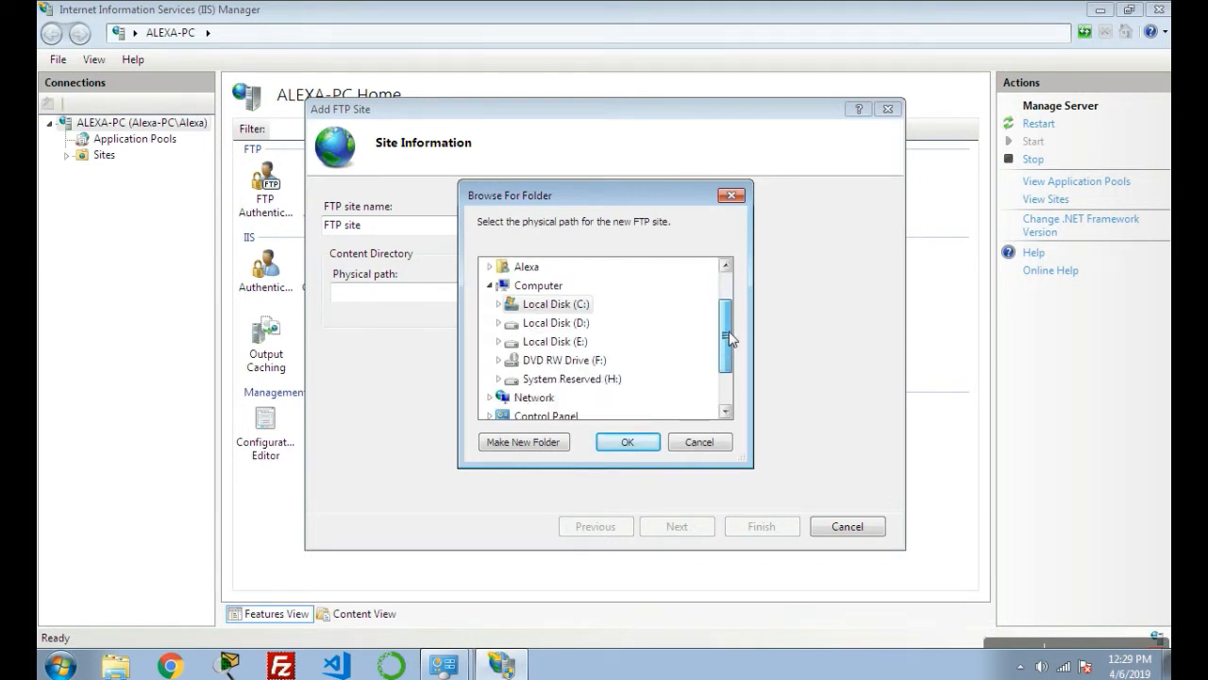
mouse_move(555, 323)
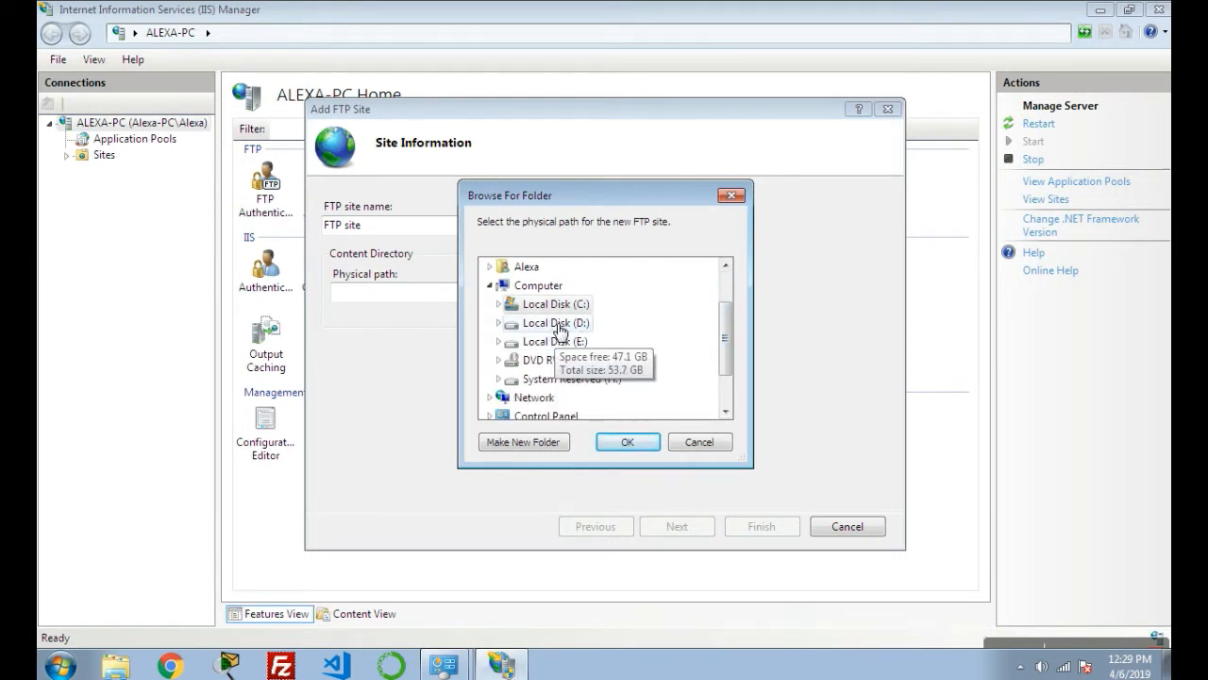
click(499, 323)
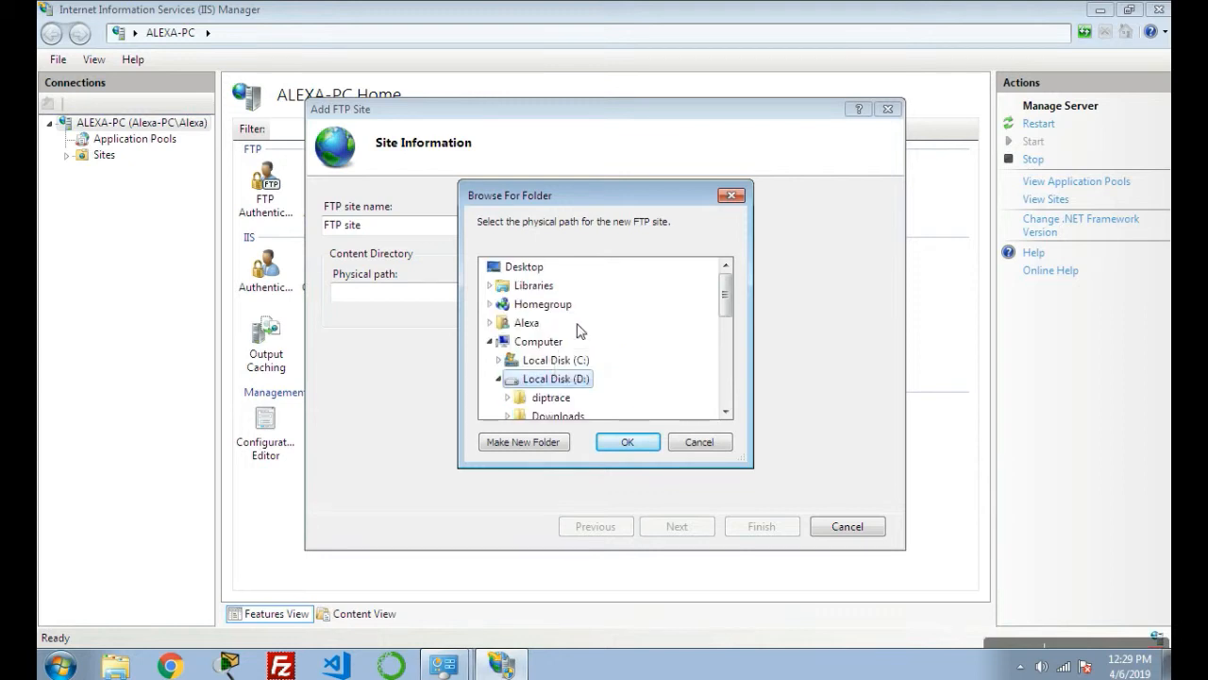
scroll(down, 3)
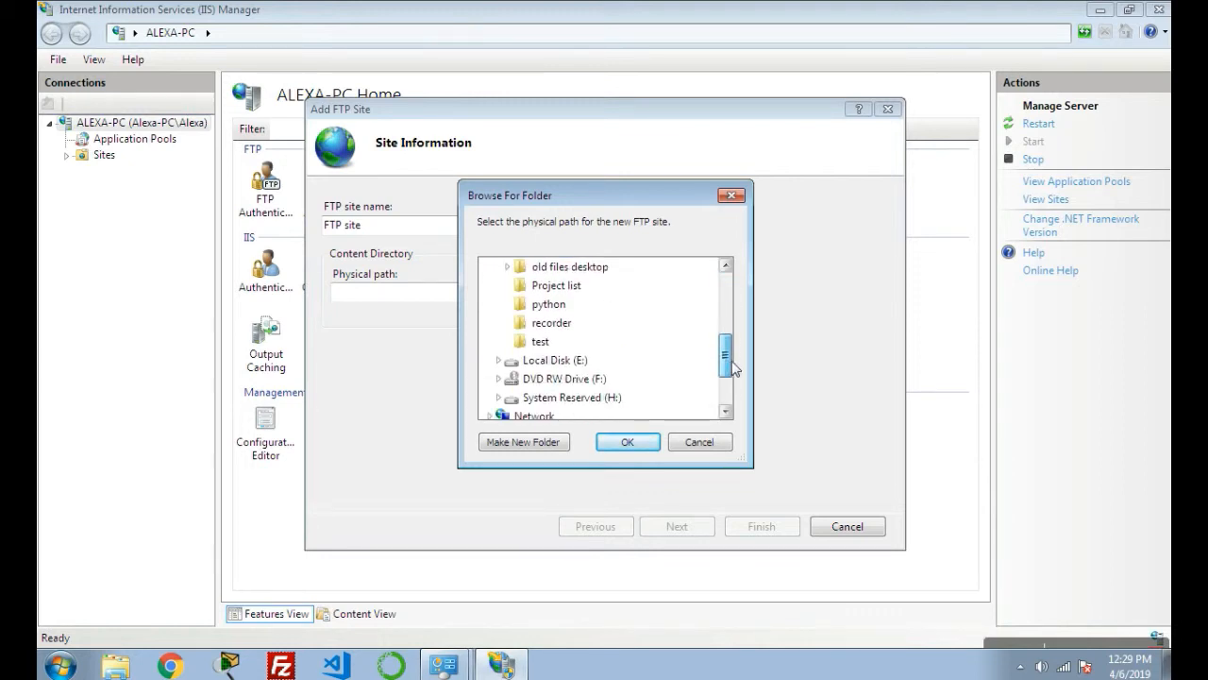
click(540, 340)
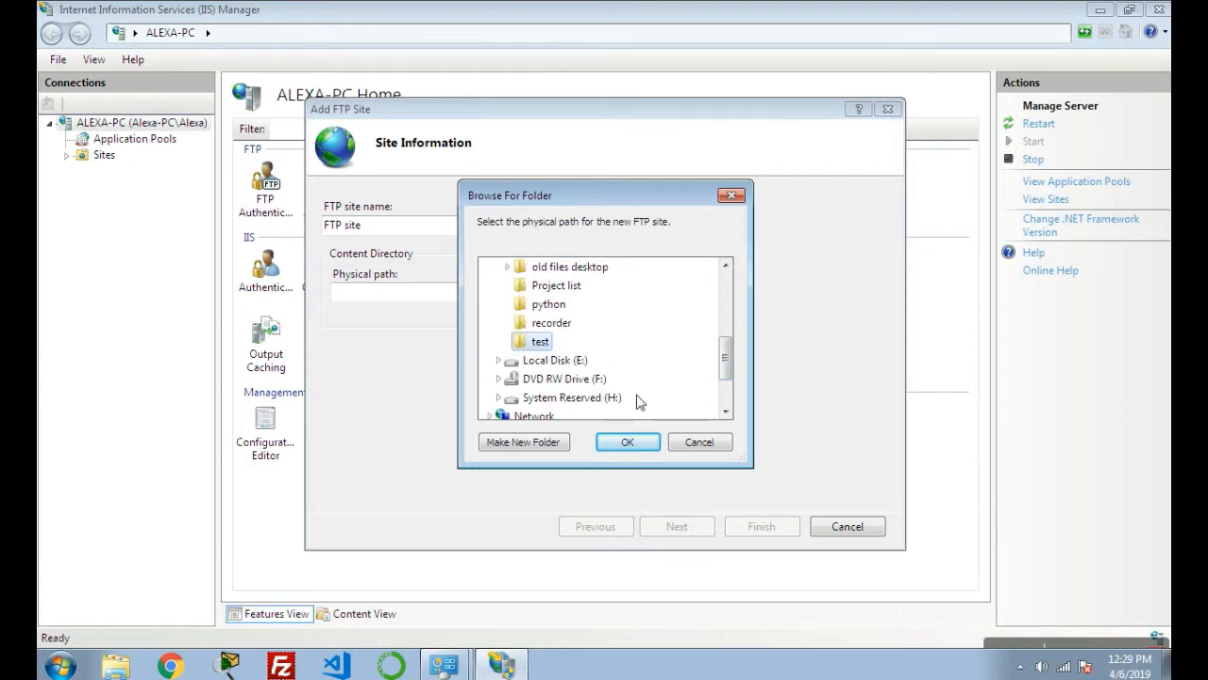
click(626, 442)
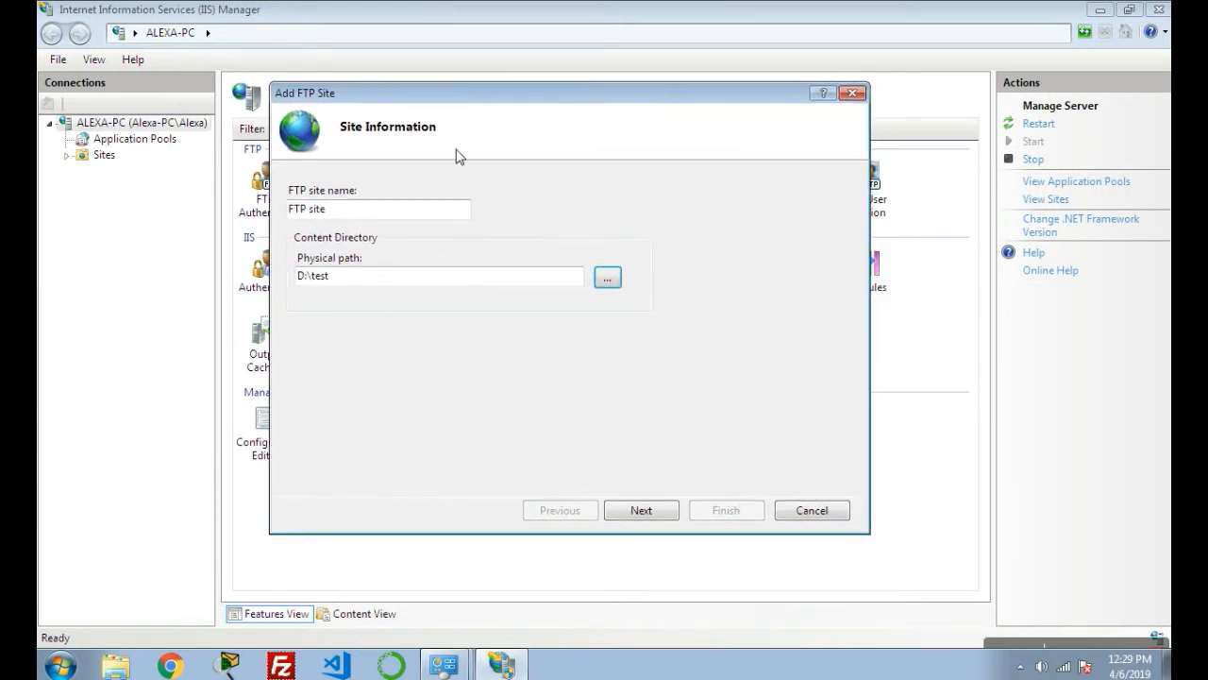
mouse_move(800, 312)
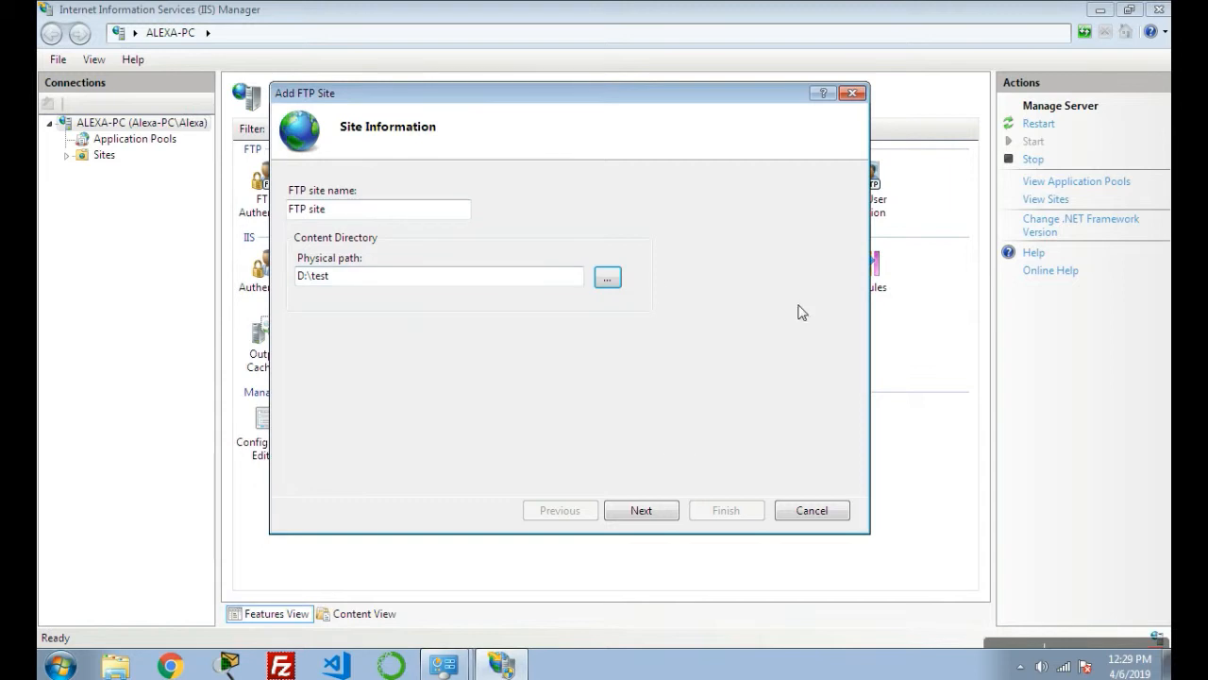
click(642, 510)
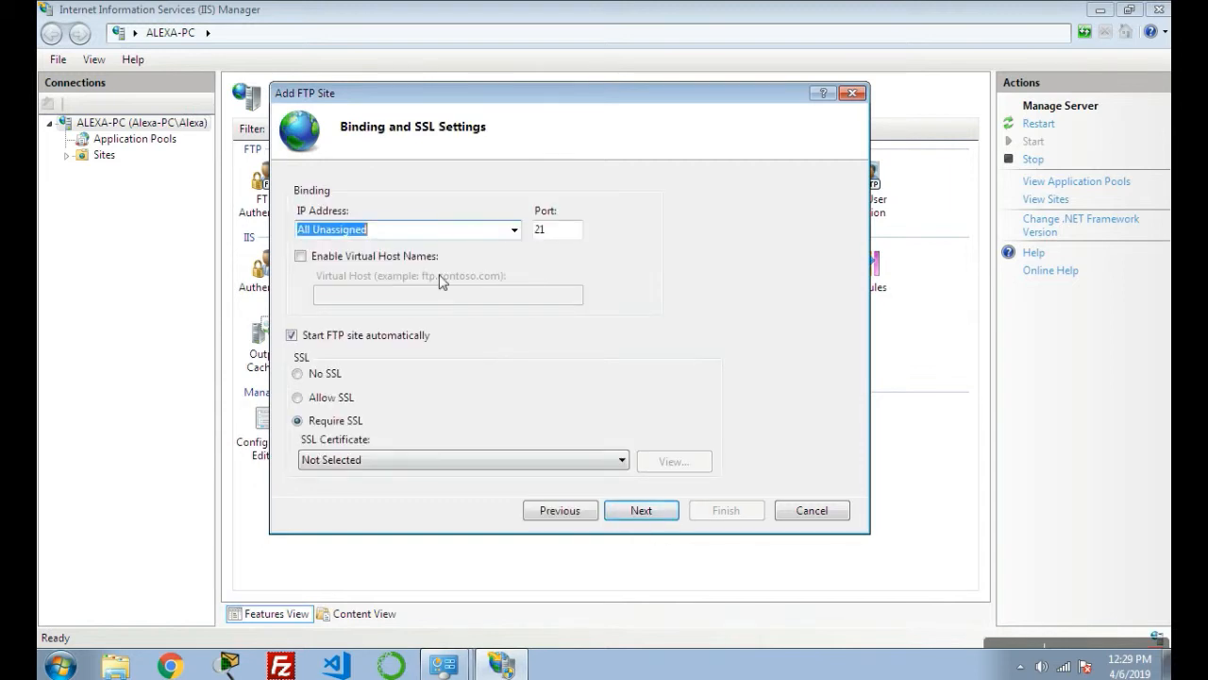
mouse_move(354, 211)
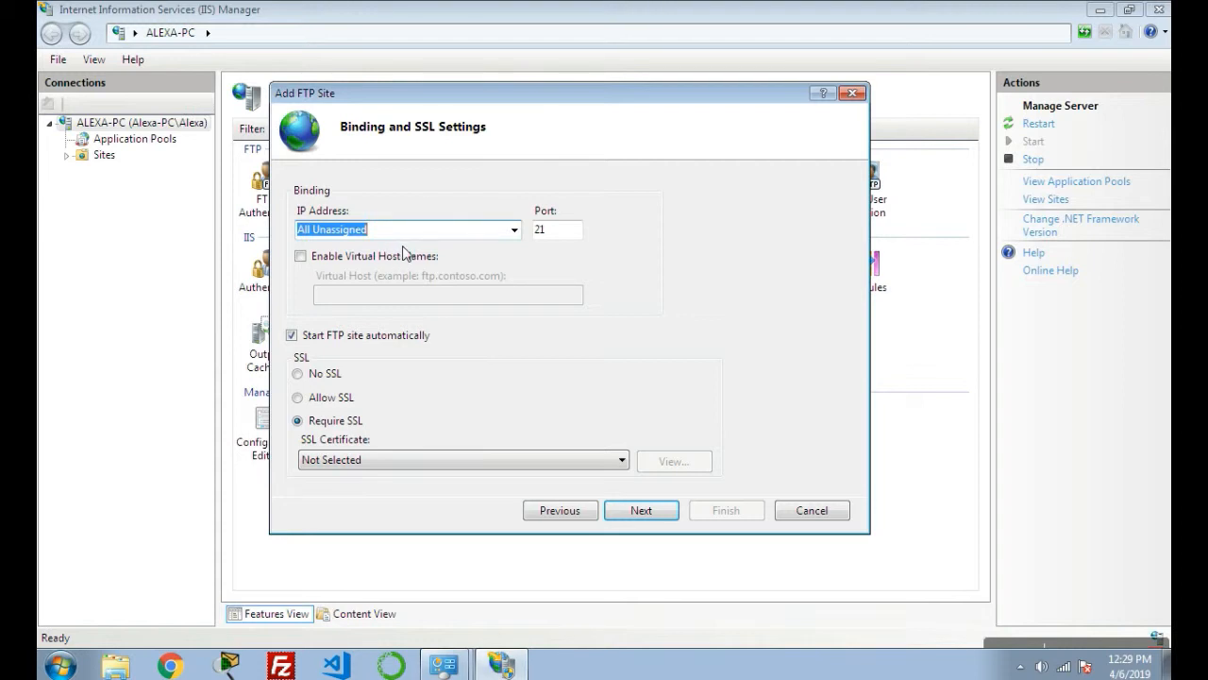
mouse_move(506, 245)
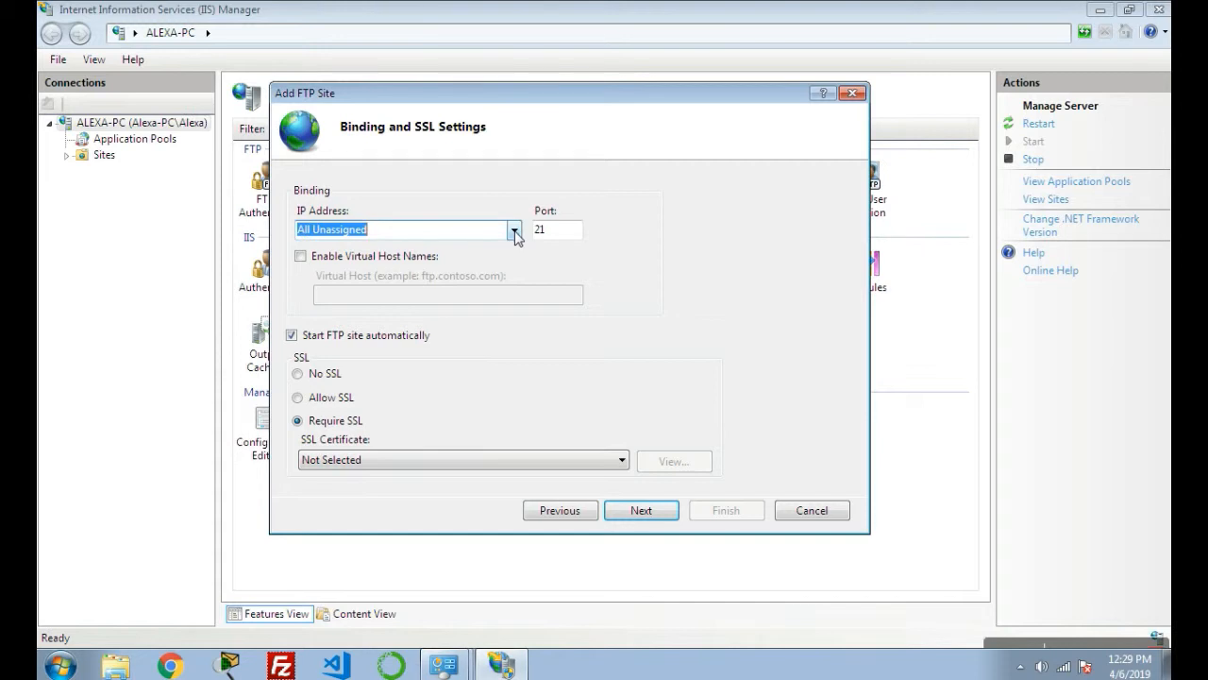
Step: Bind the FTP site to IP address 192.168.43.87 instead of All Unassigned
click(514, 231)
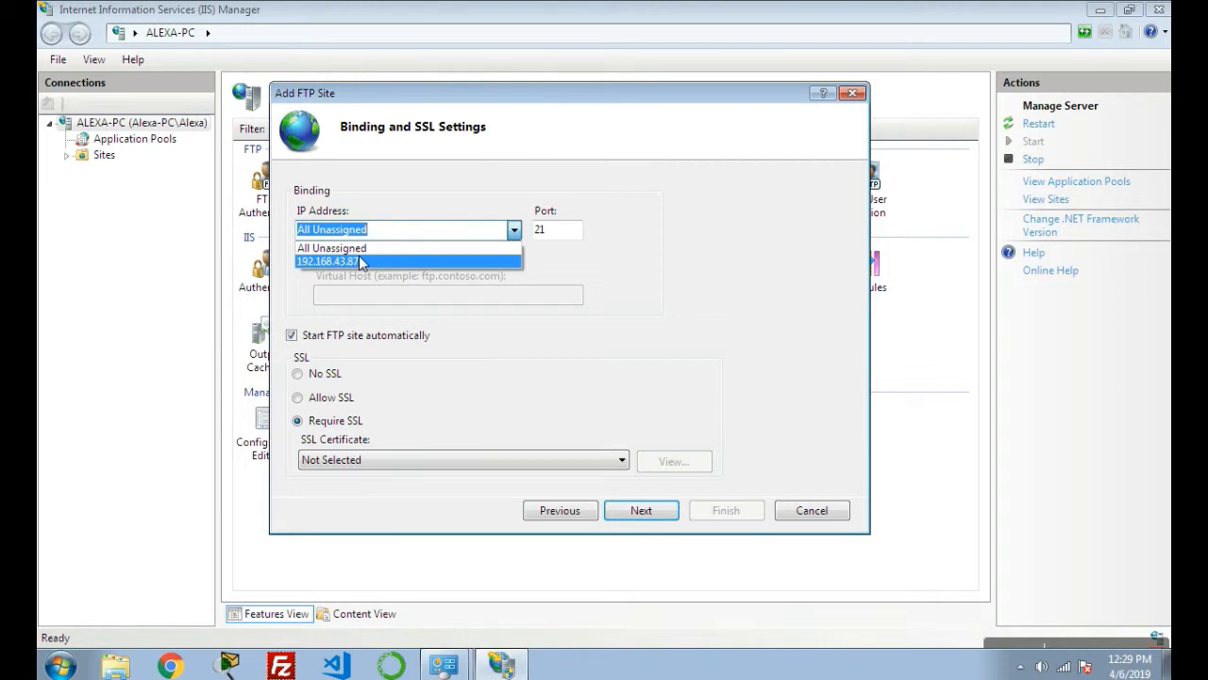
click(325, 261)
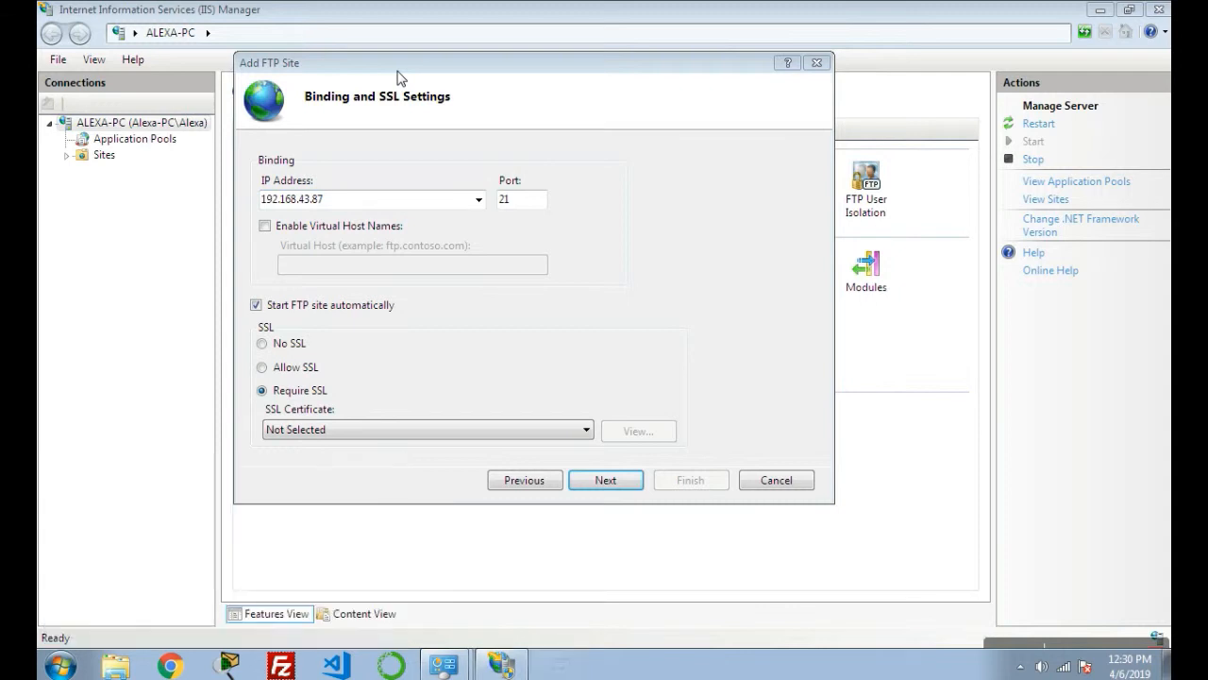
text(ip)
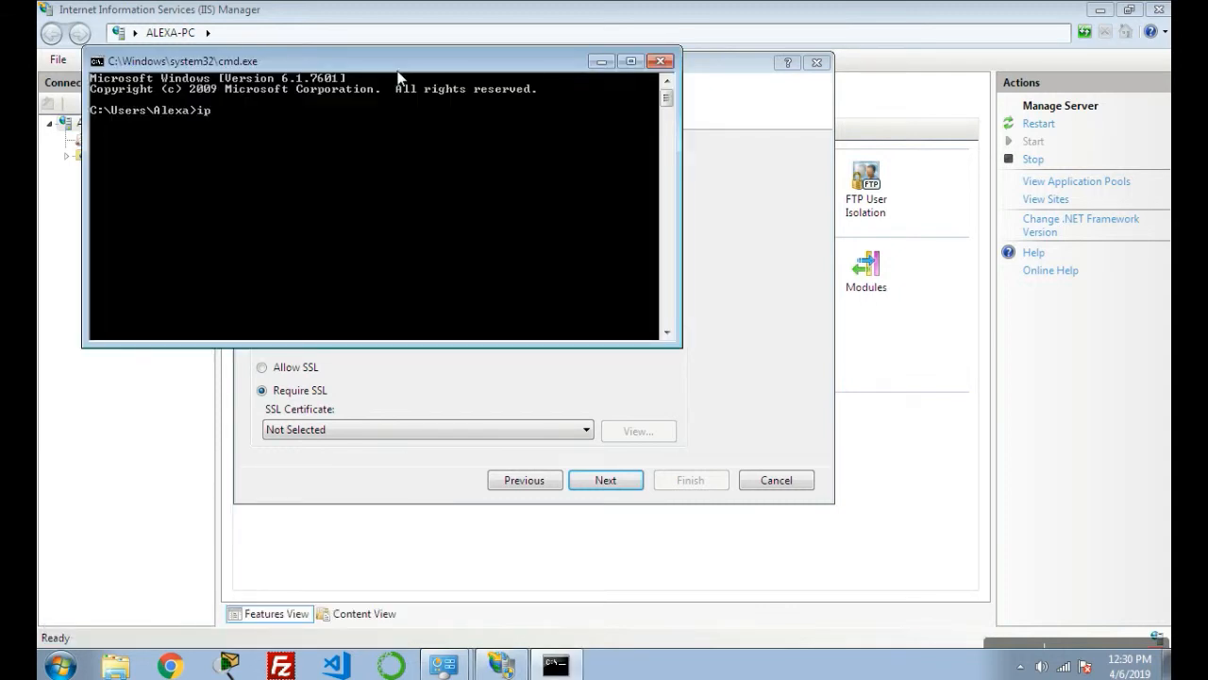
Step: Run ipconfig to confirm the IPv4 address is 192.168.43.87
text(config)
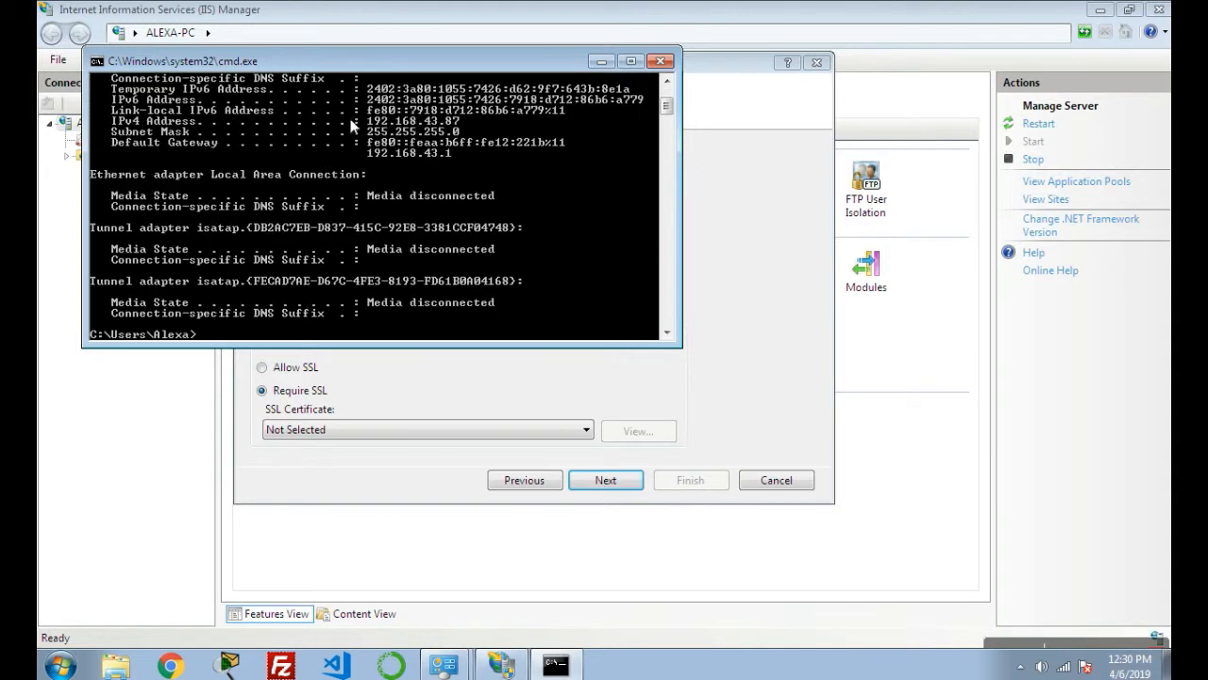
mouse_move(166, 132)
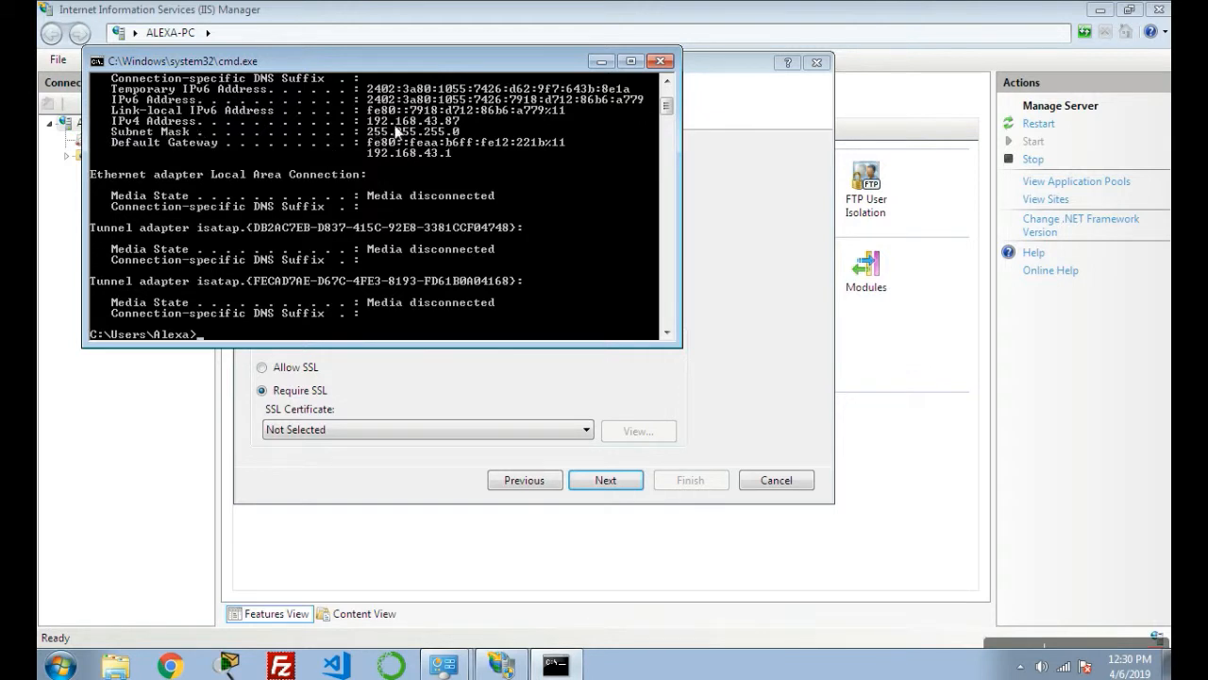
mouse_move(451, 72)
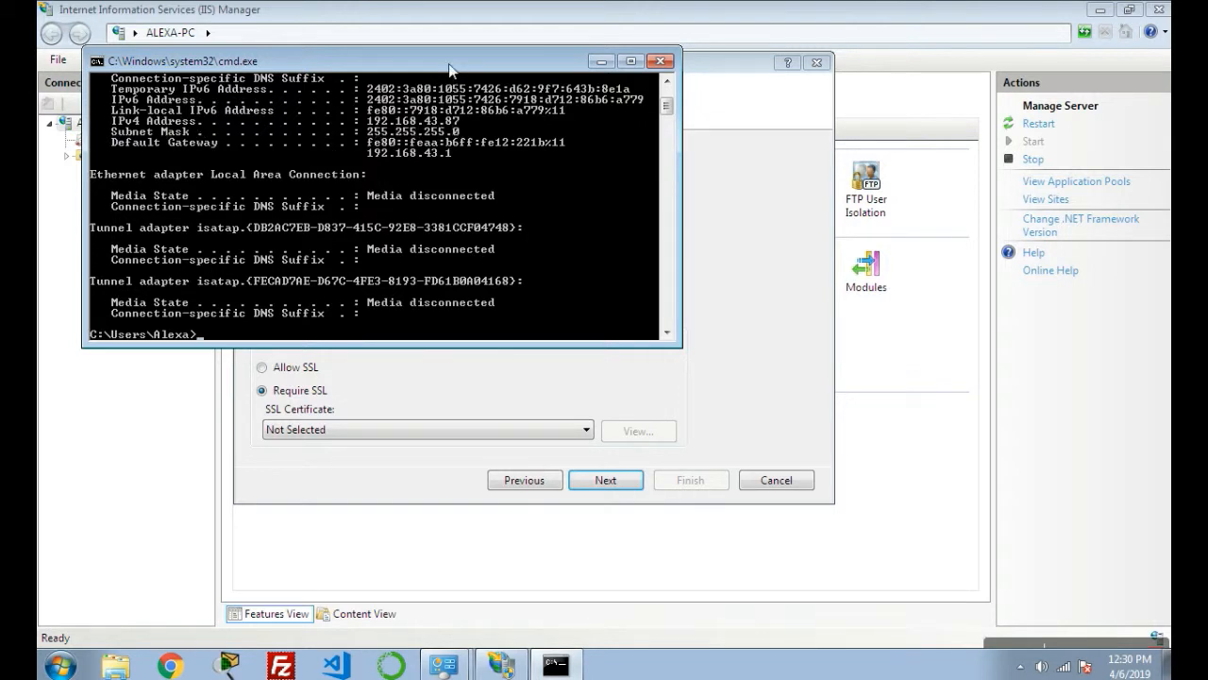
mouse_move(432, 130)
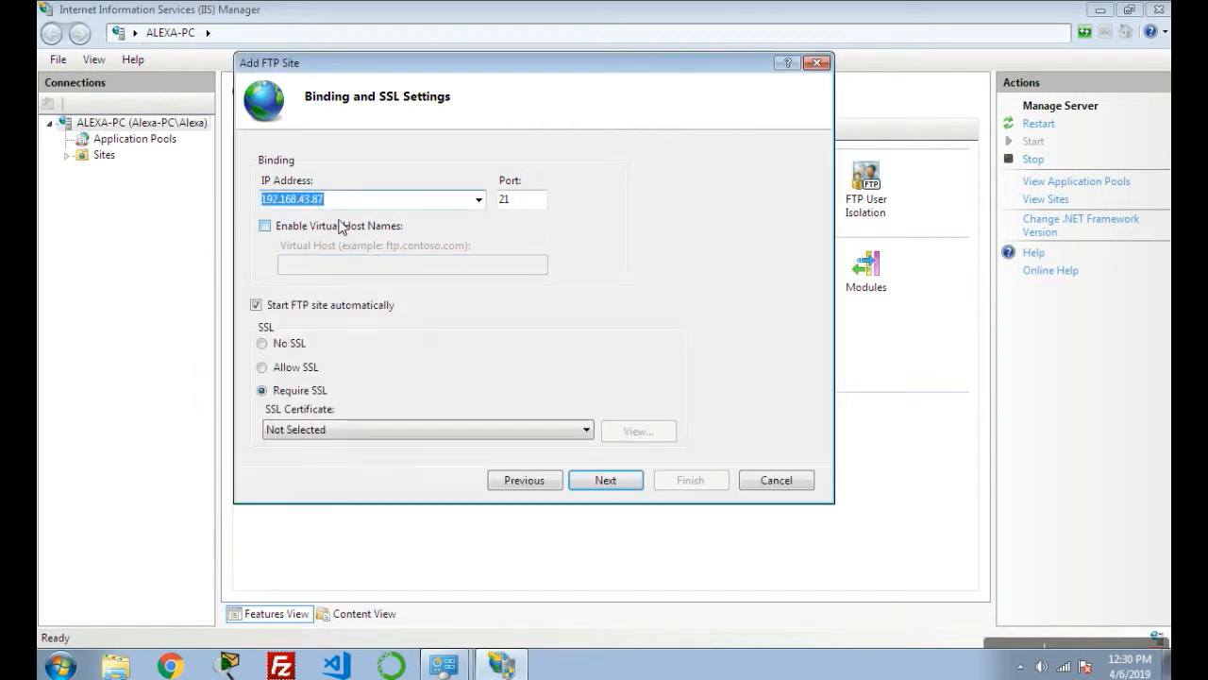
Step: Keep port 21, choose No SSL, and continue to authentication settings
click(521, 200)
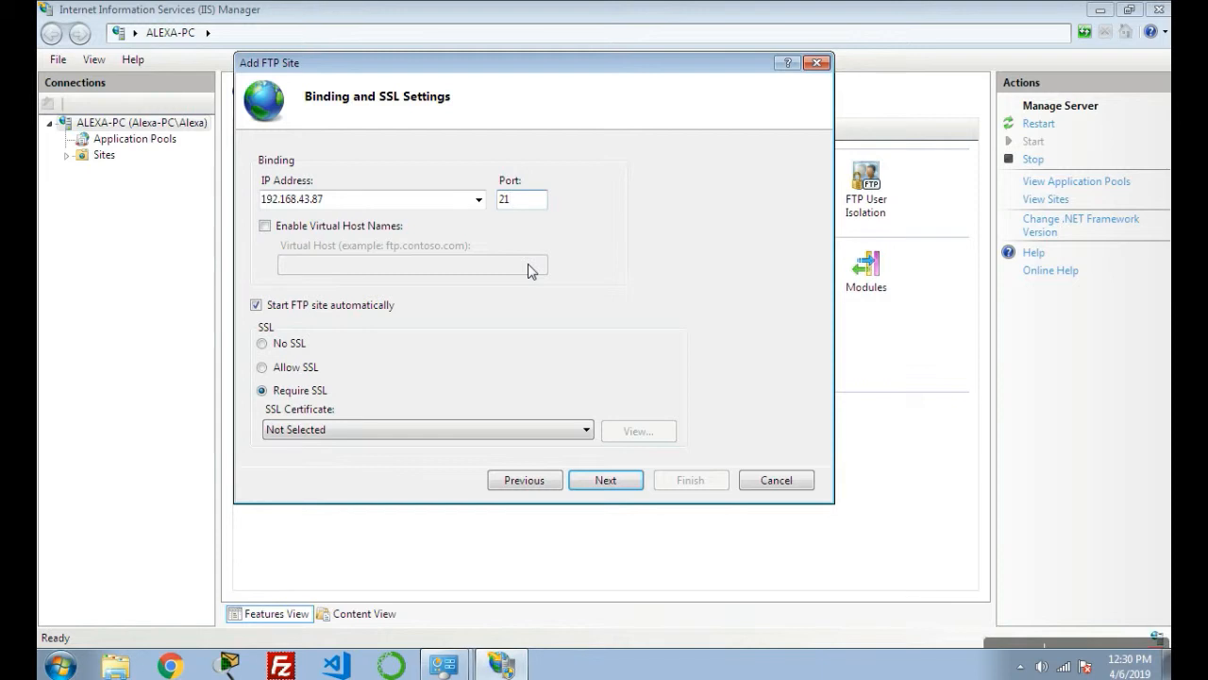
click(521, 200)
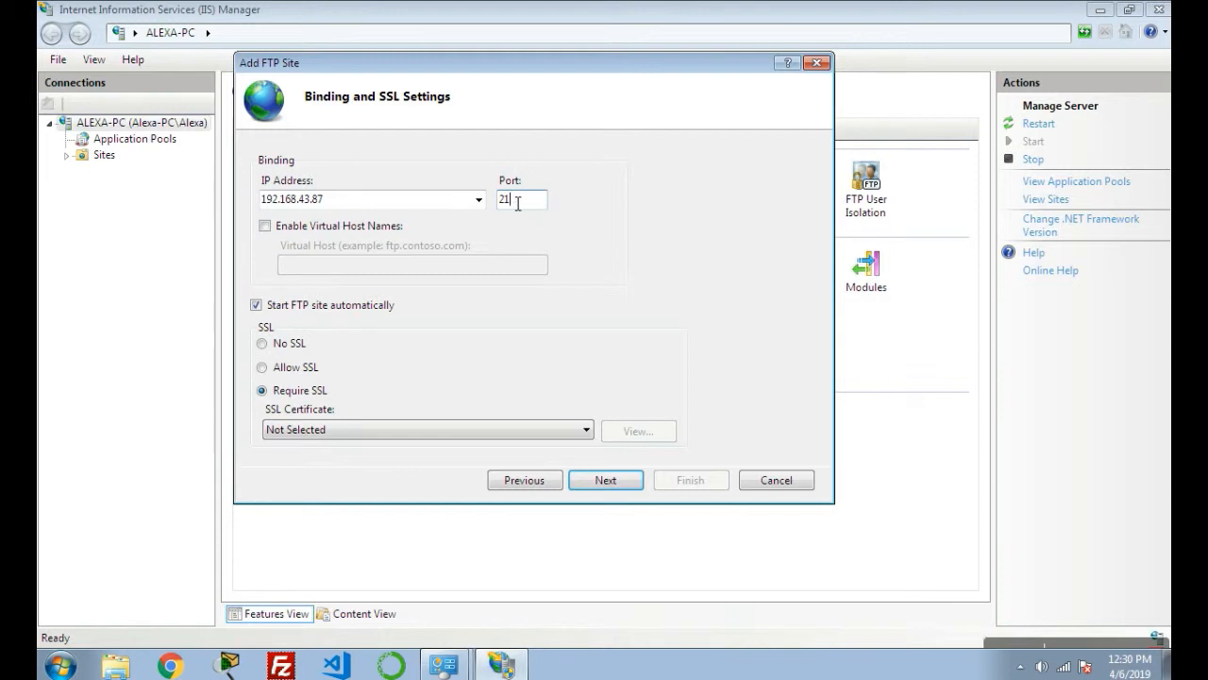
mouse_move(517, 90)
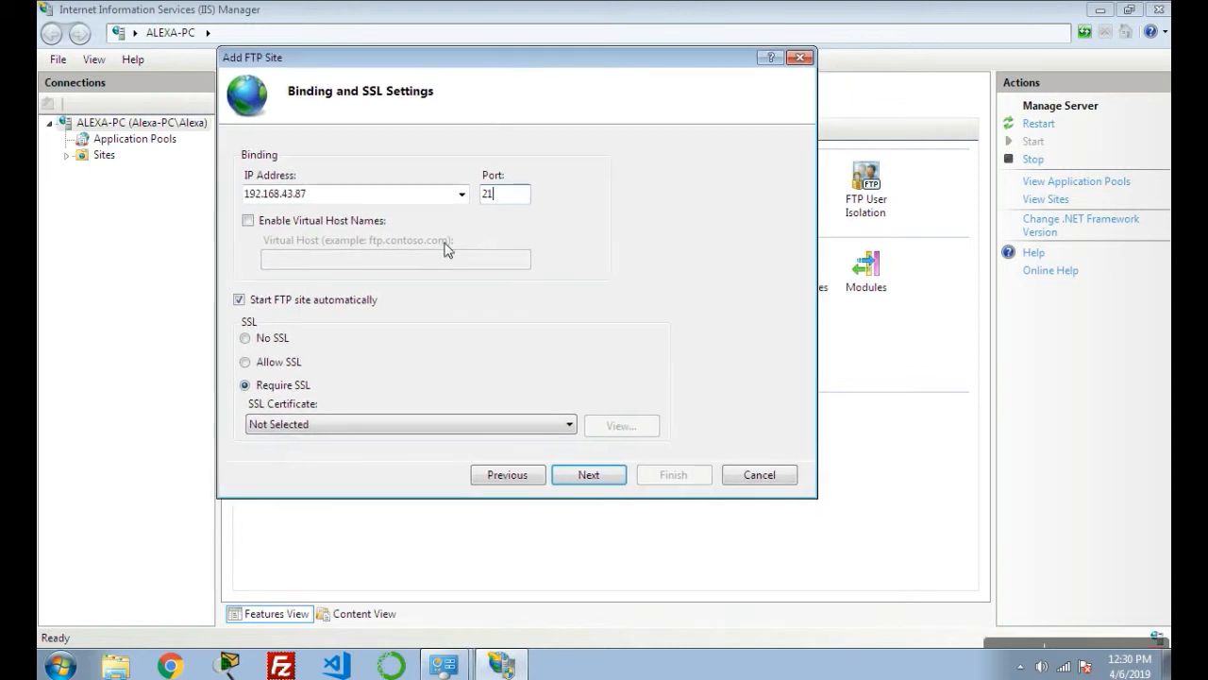
mouse_move(243, 234)
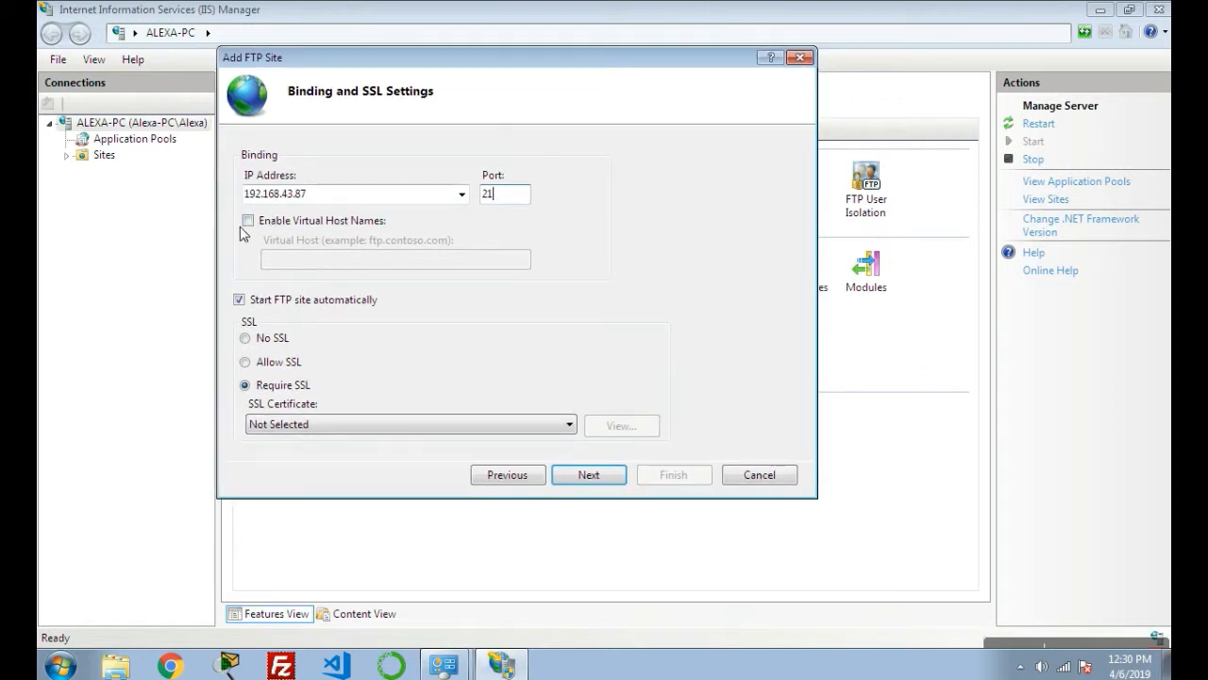
mouse_move(274, 235)
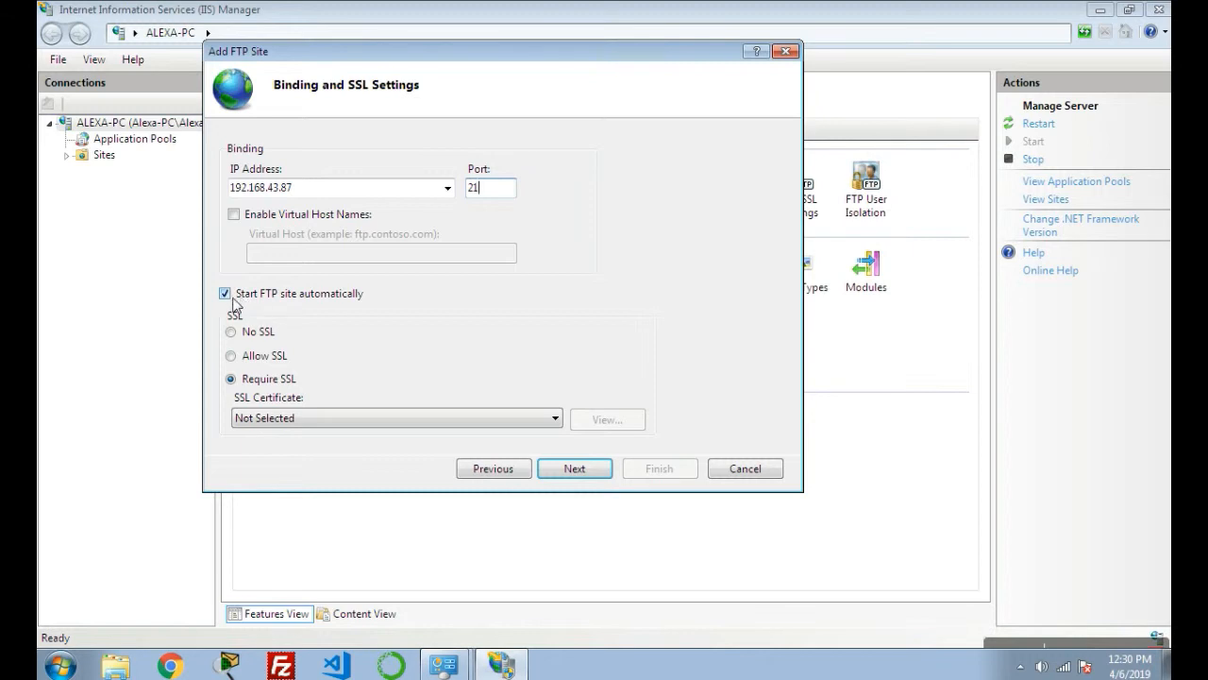
mouse_move(344, 311)
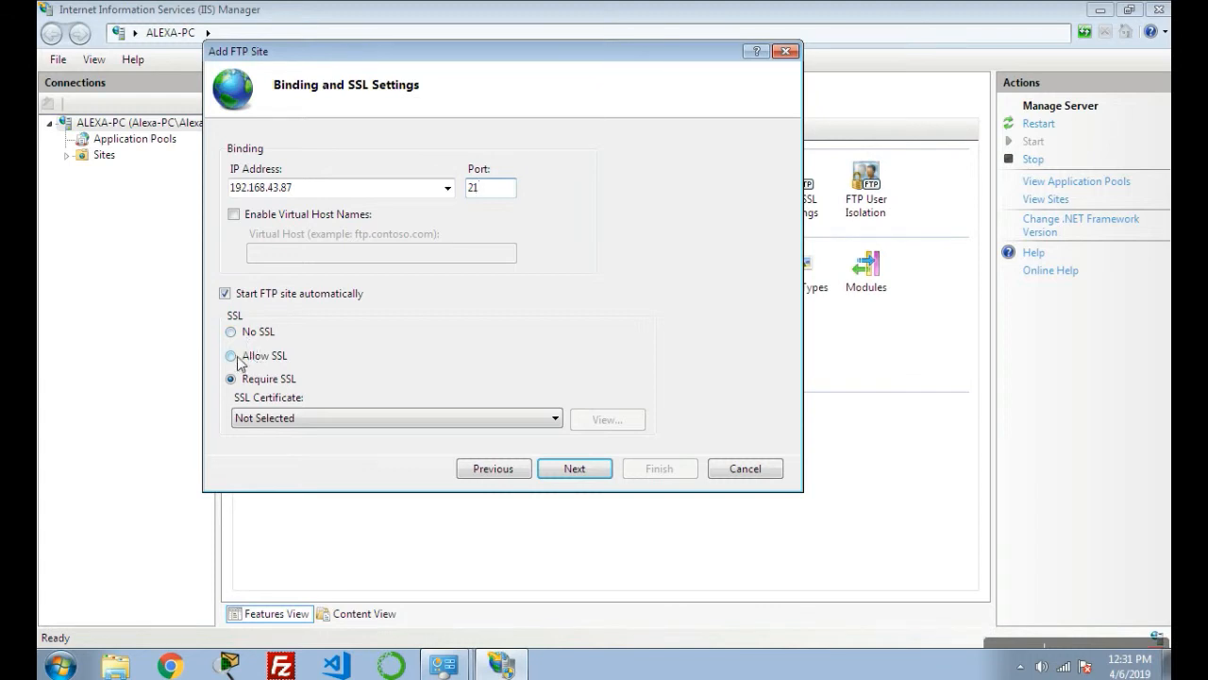
click(230, 355)
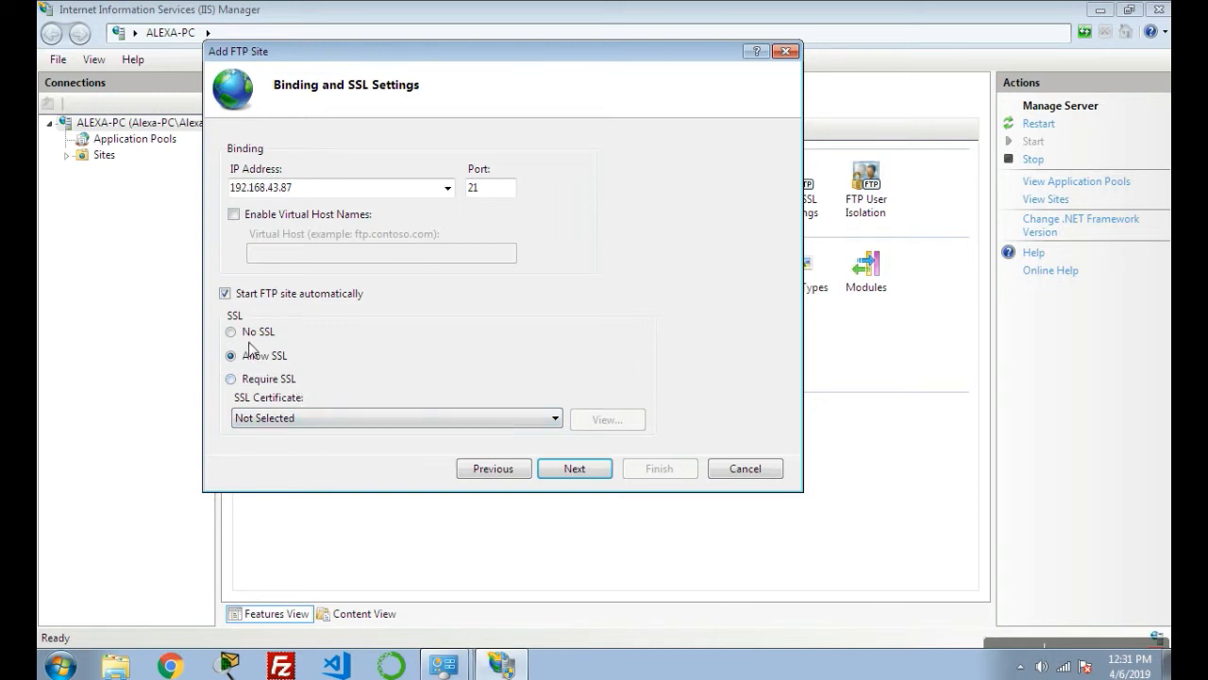
click(231, 332)
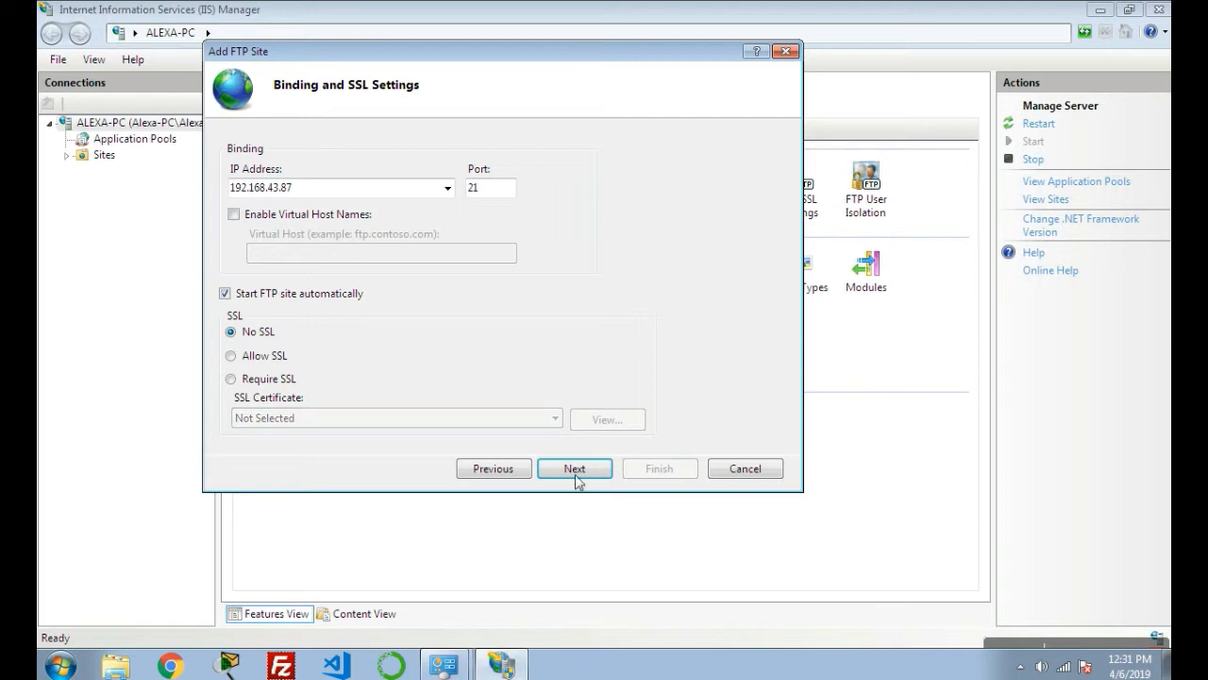
click(574, 468)
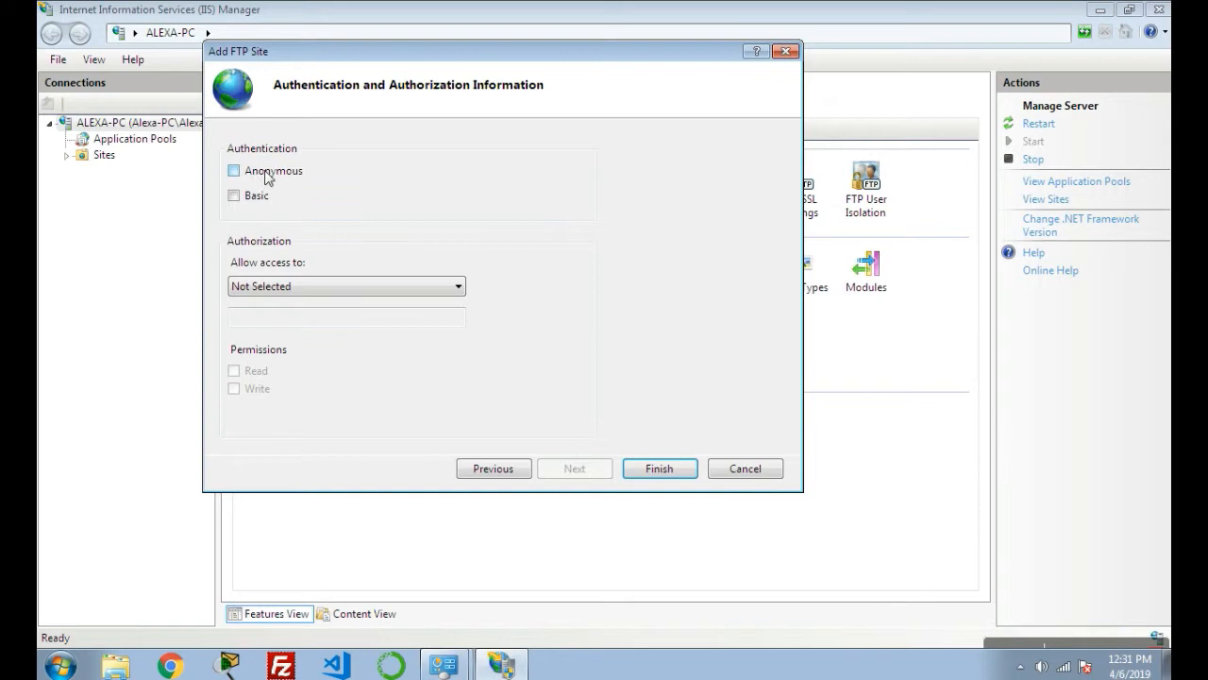
Step: Enable Anonymous and Basic authentication with Read access for All users and finish the site
click(234, 195)
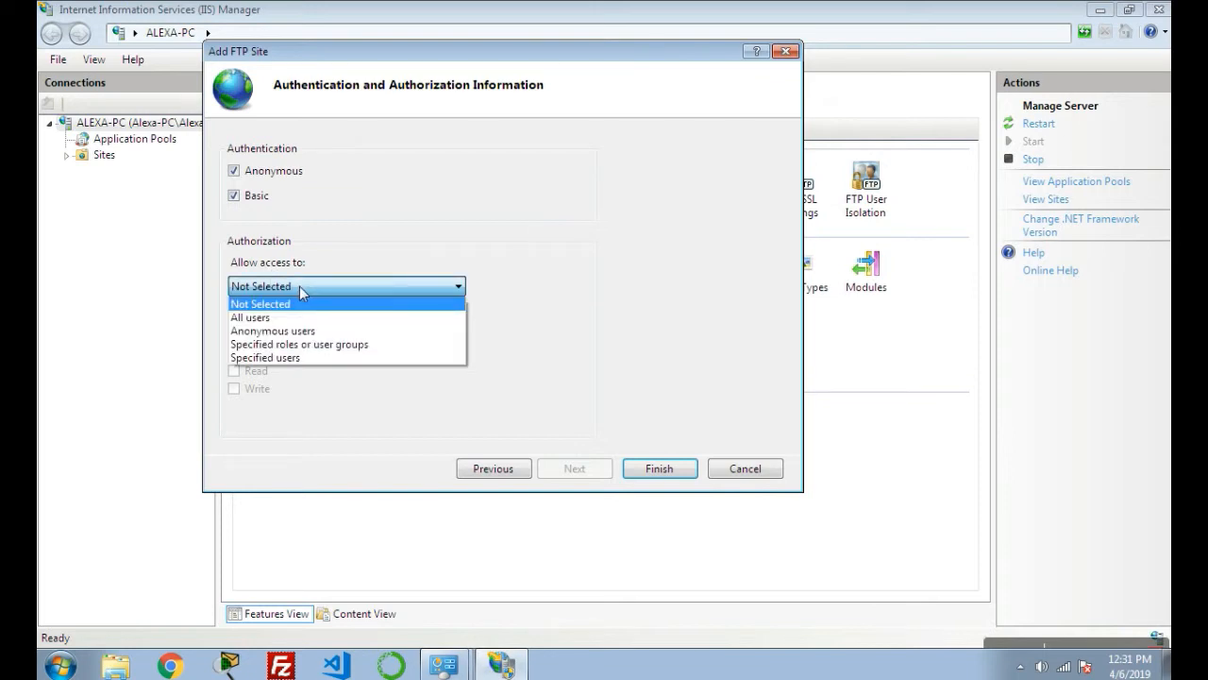
mouse_move(264, 317)
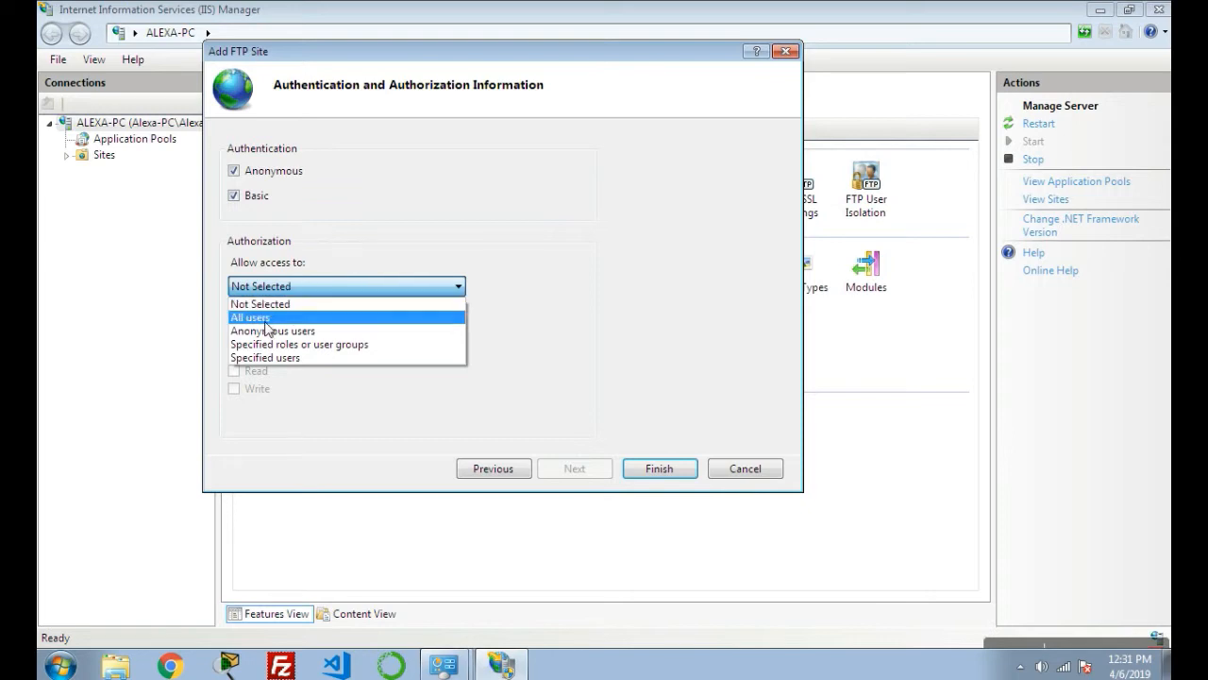
click(249, 317)
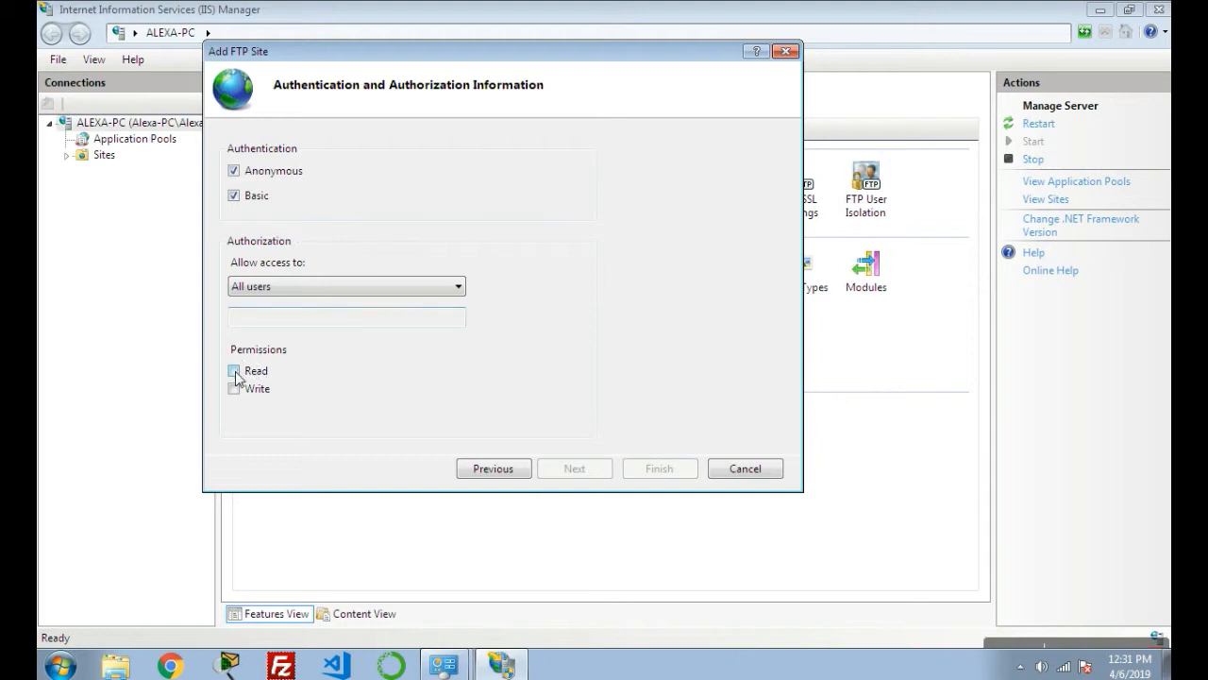
click(234, 370)
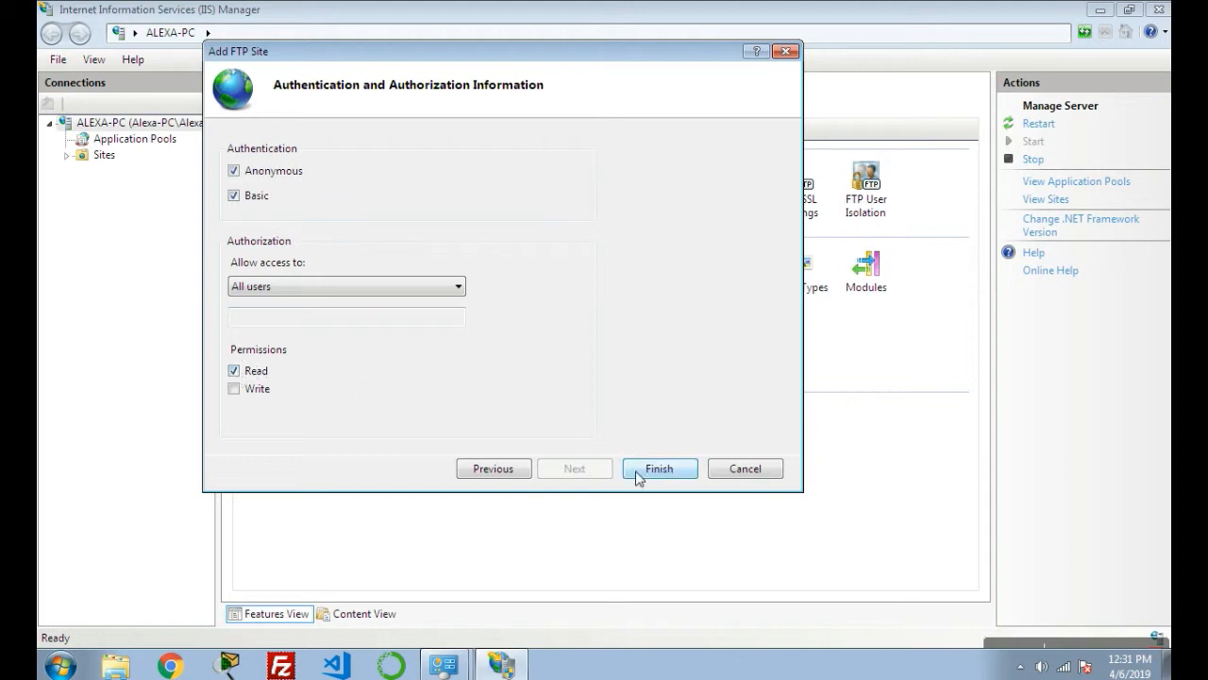
click(659, 468)
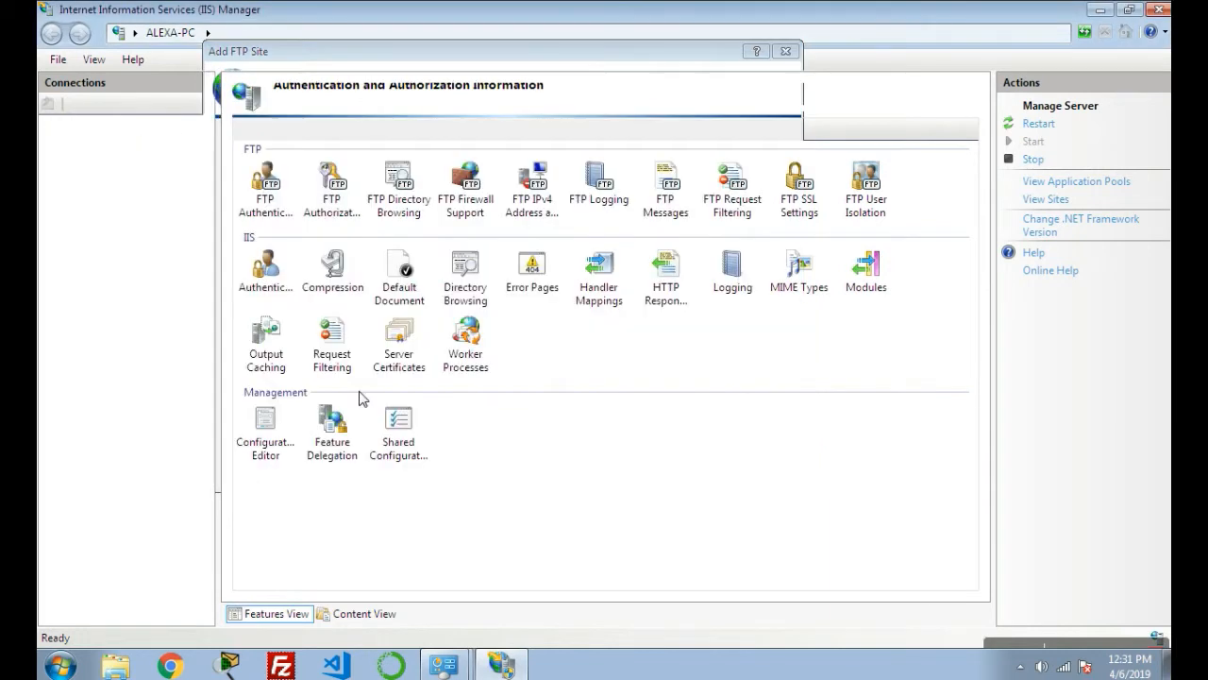
click(128, 170)
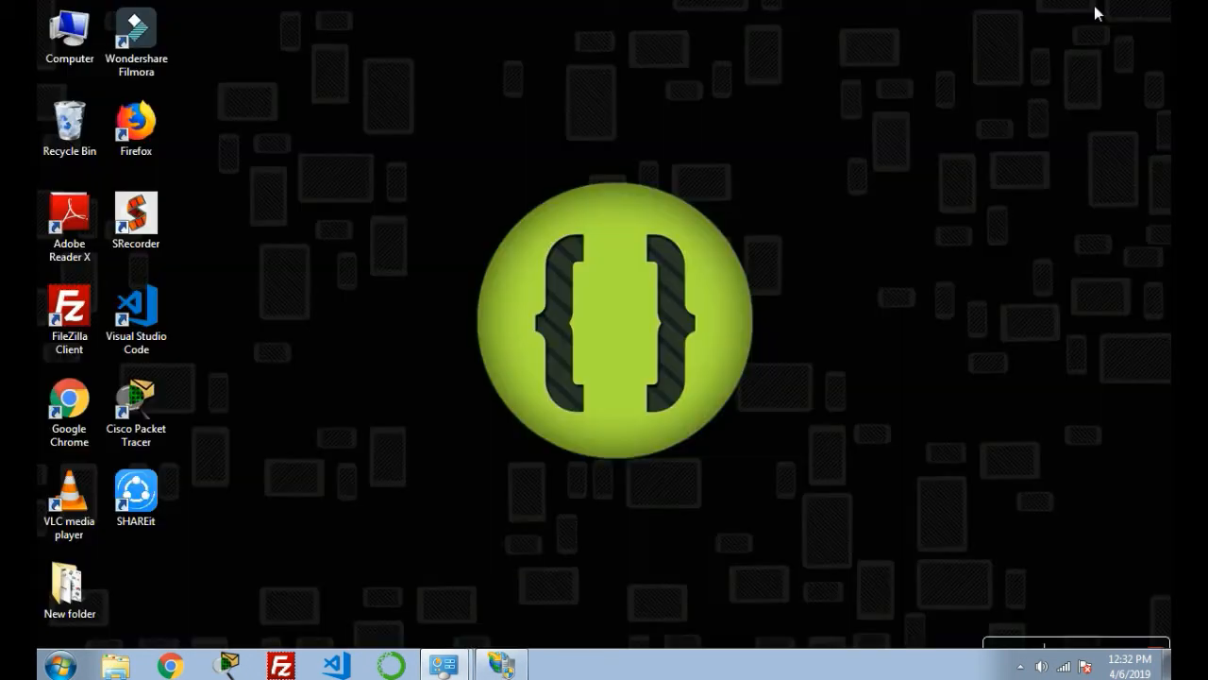
Step: Launch Firefox from the desktop and switch to an empty new tab
click(136, 129)
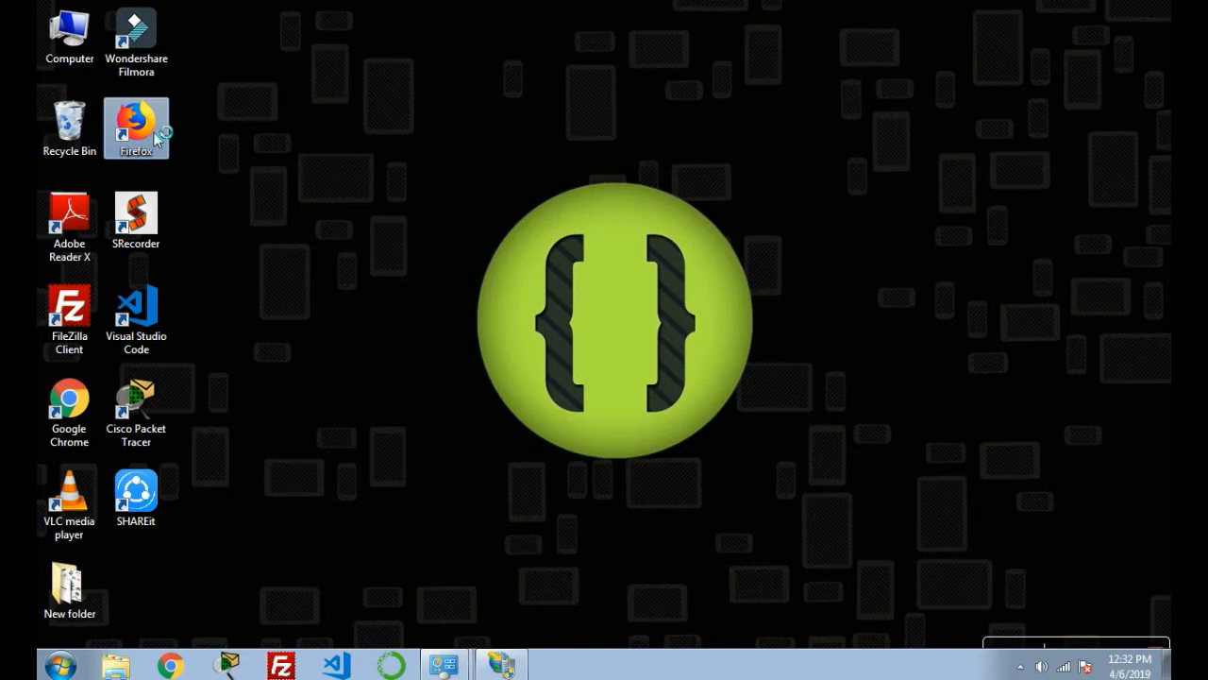
double_click(136, 123)
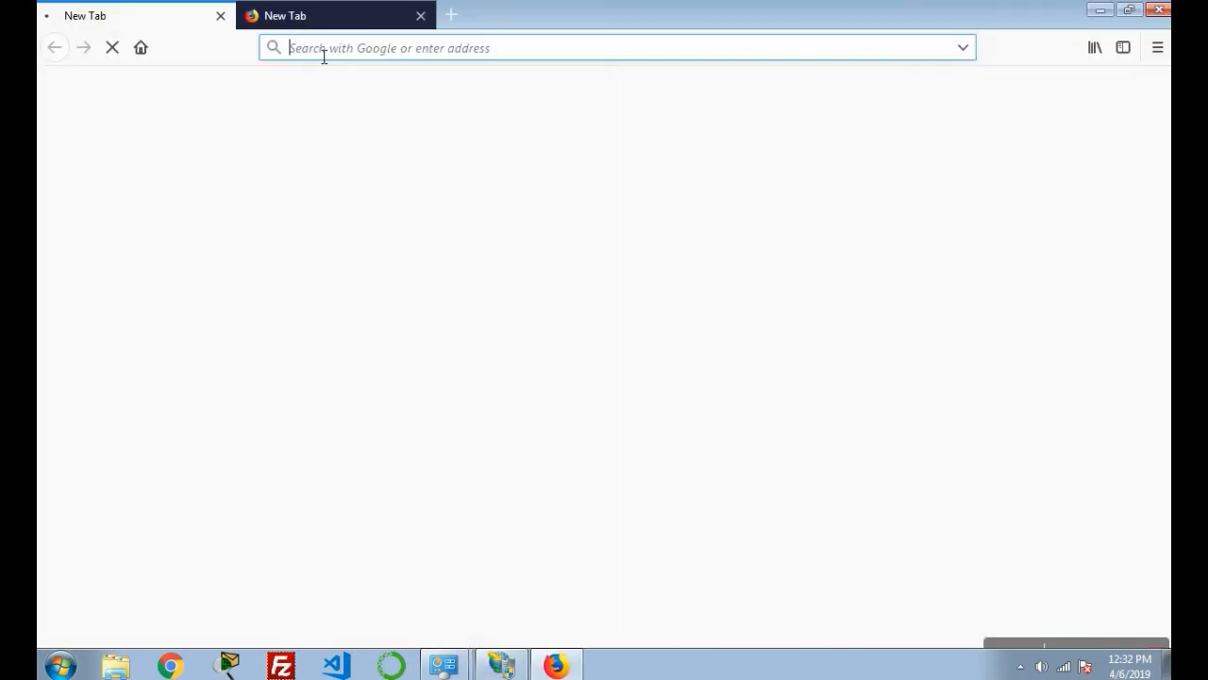
text(https://www.mozilla.org/en-US/firefox/66.0.2/whatsnew/?oldversion=65.0.2)
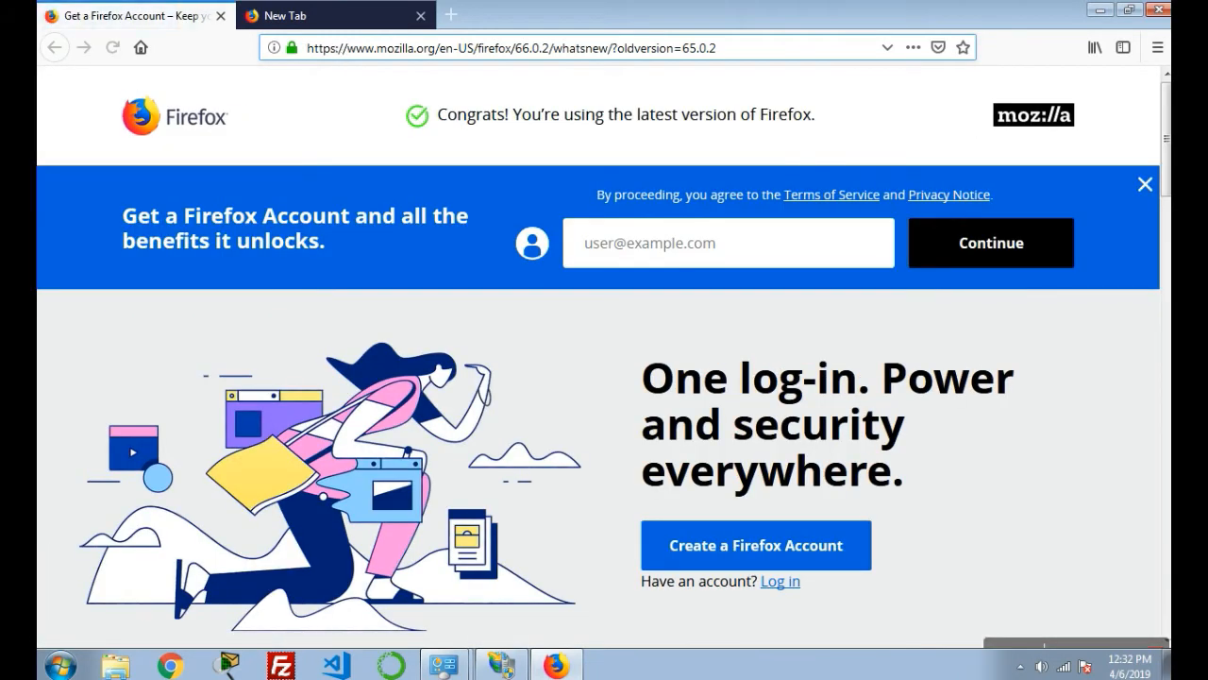
click(336, 15)
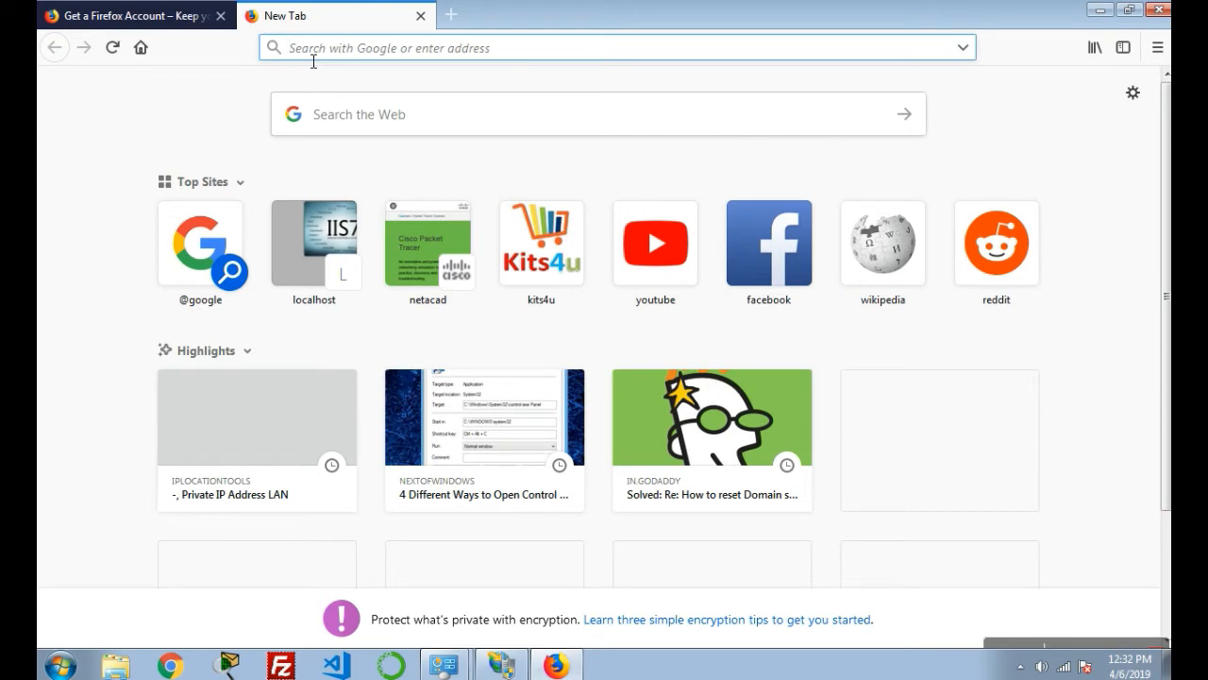
Step: Enter ftp://192.168.43.87 in the Firefox address bar to load the FTP site's file index
text(ftp://)
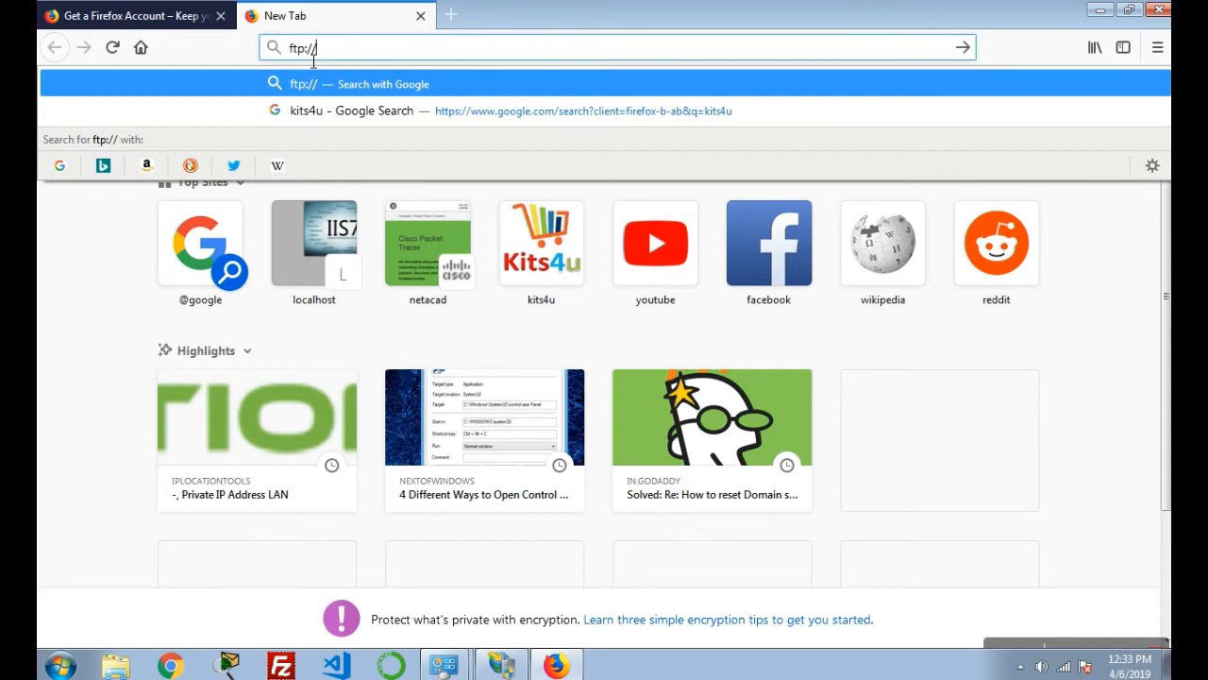
text(192)
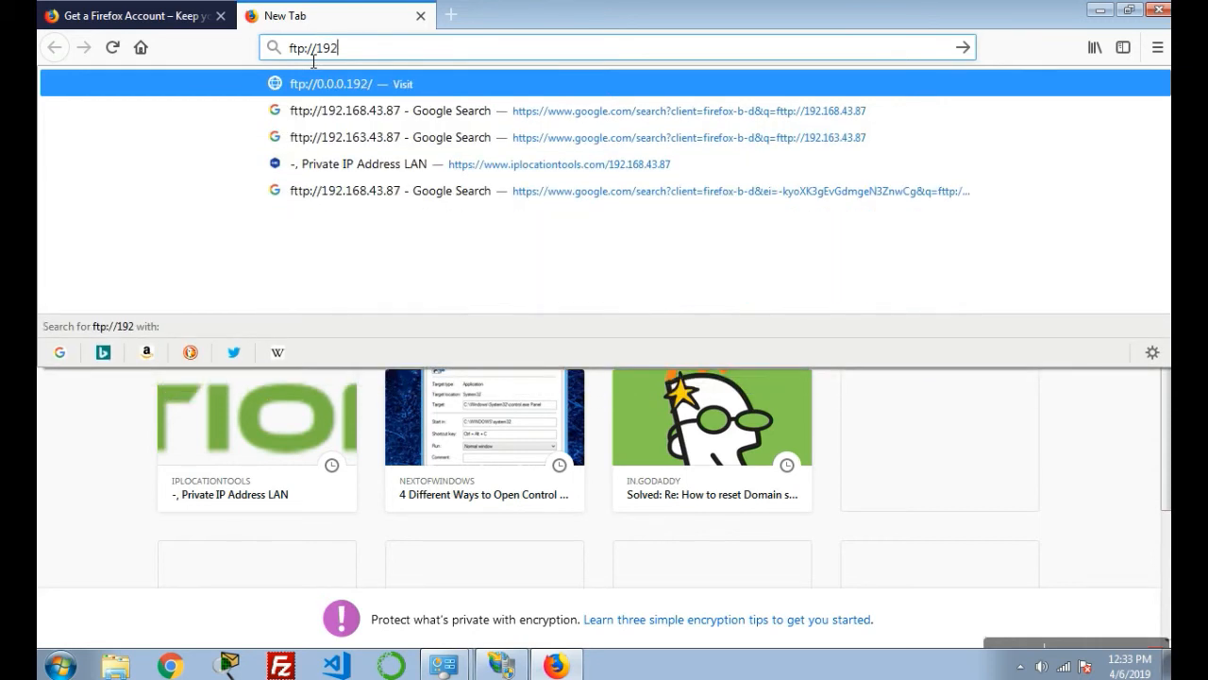
text(.168.43.87)
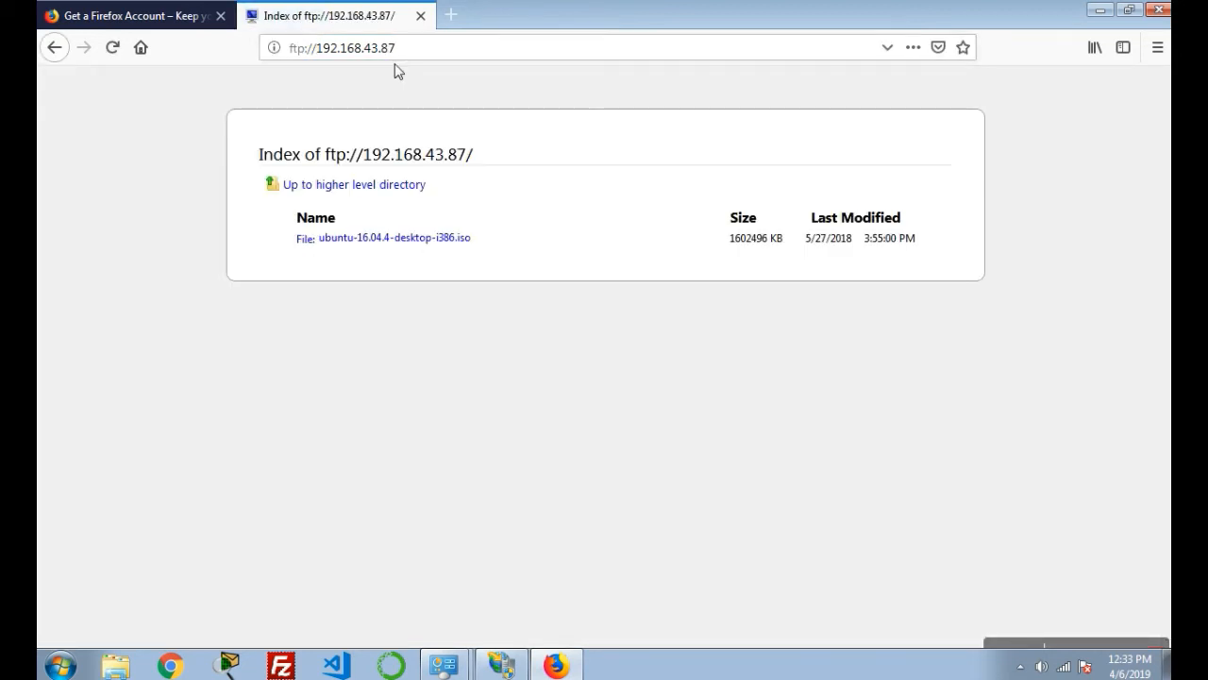
mouse_move(287, 175)
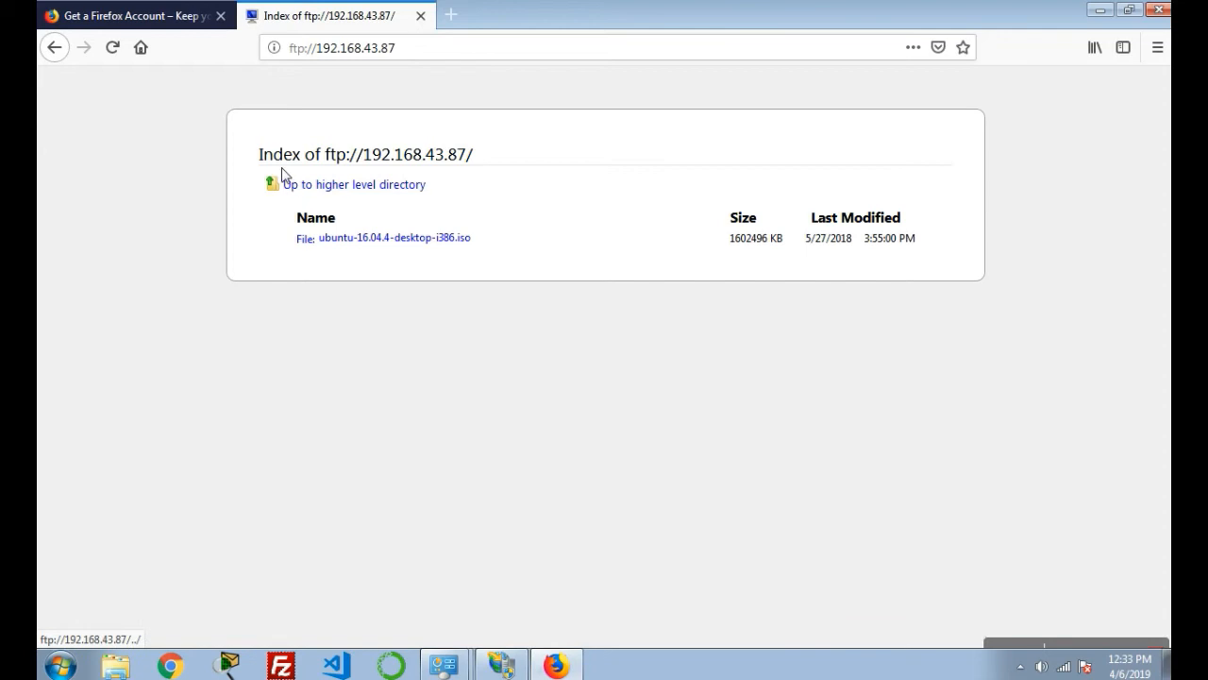
mouse_move(453, 163)
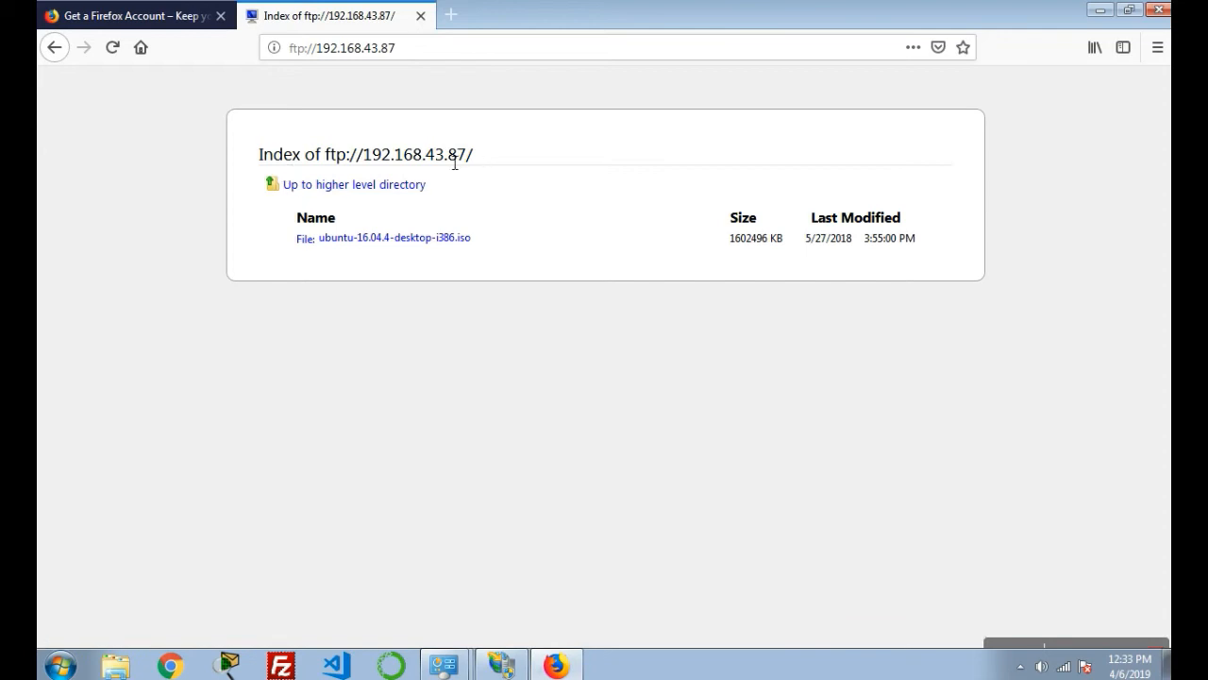
mouse_move(491, 149)
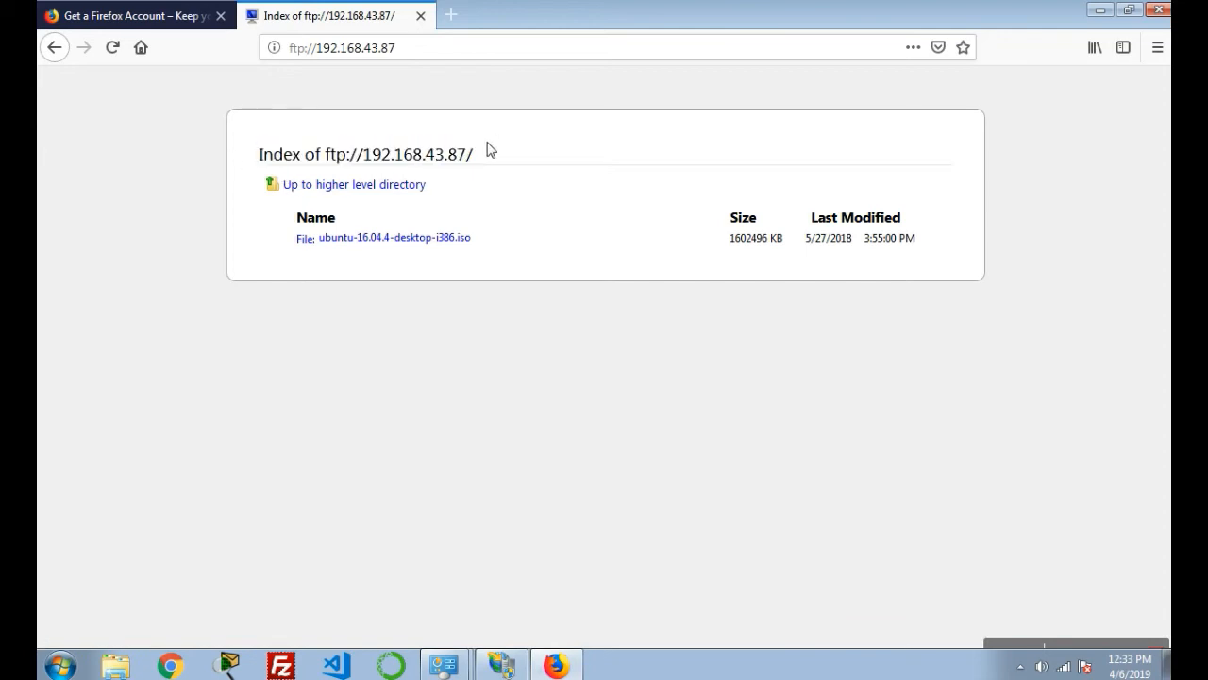
mouse_move(305, 191)
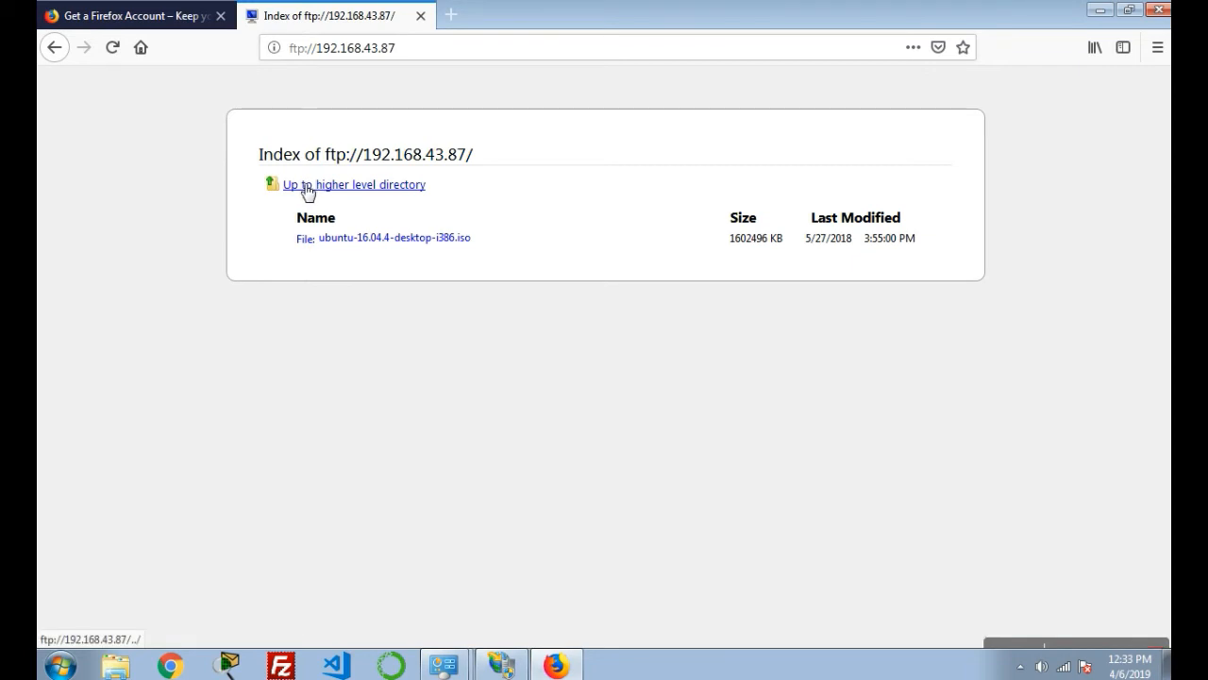
double_click(313, 217)
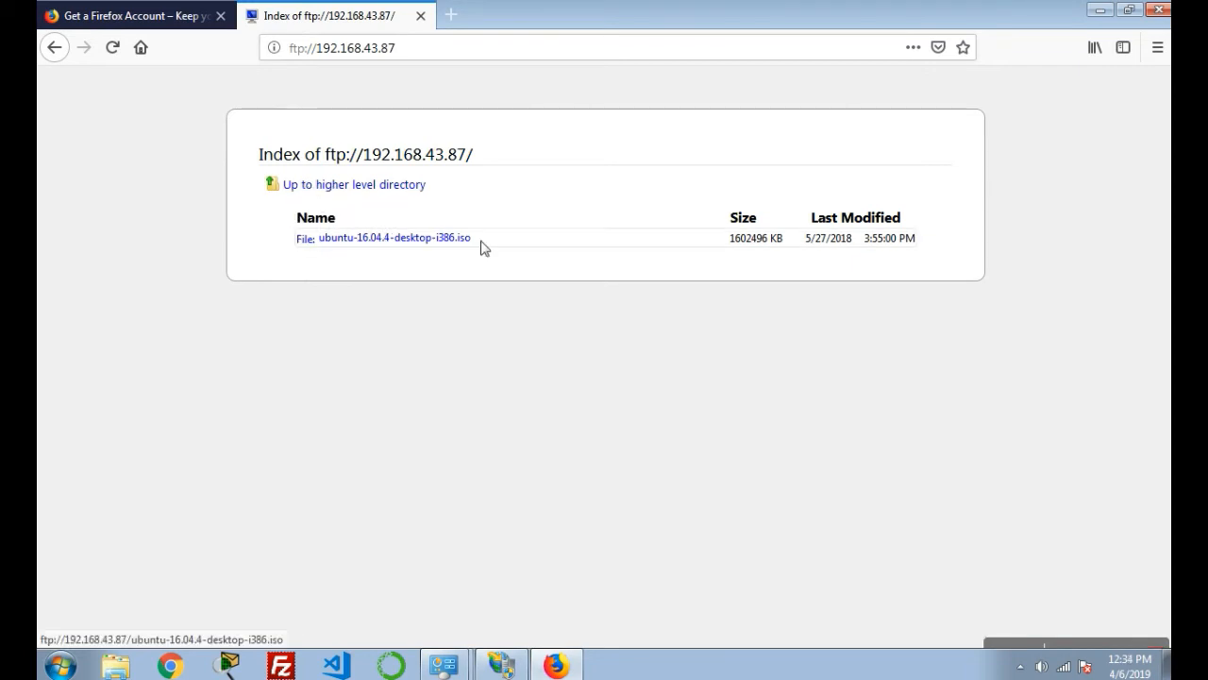
mouse_move(498, 253)
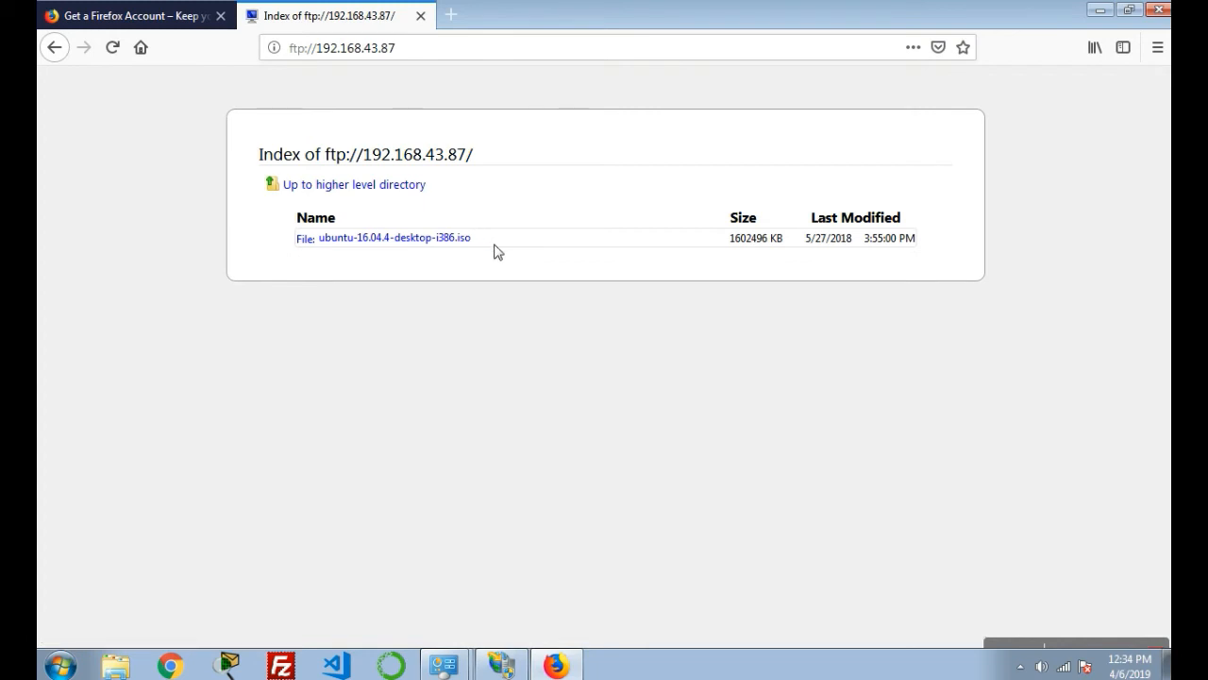